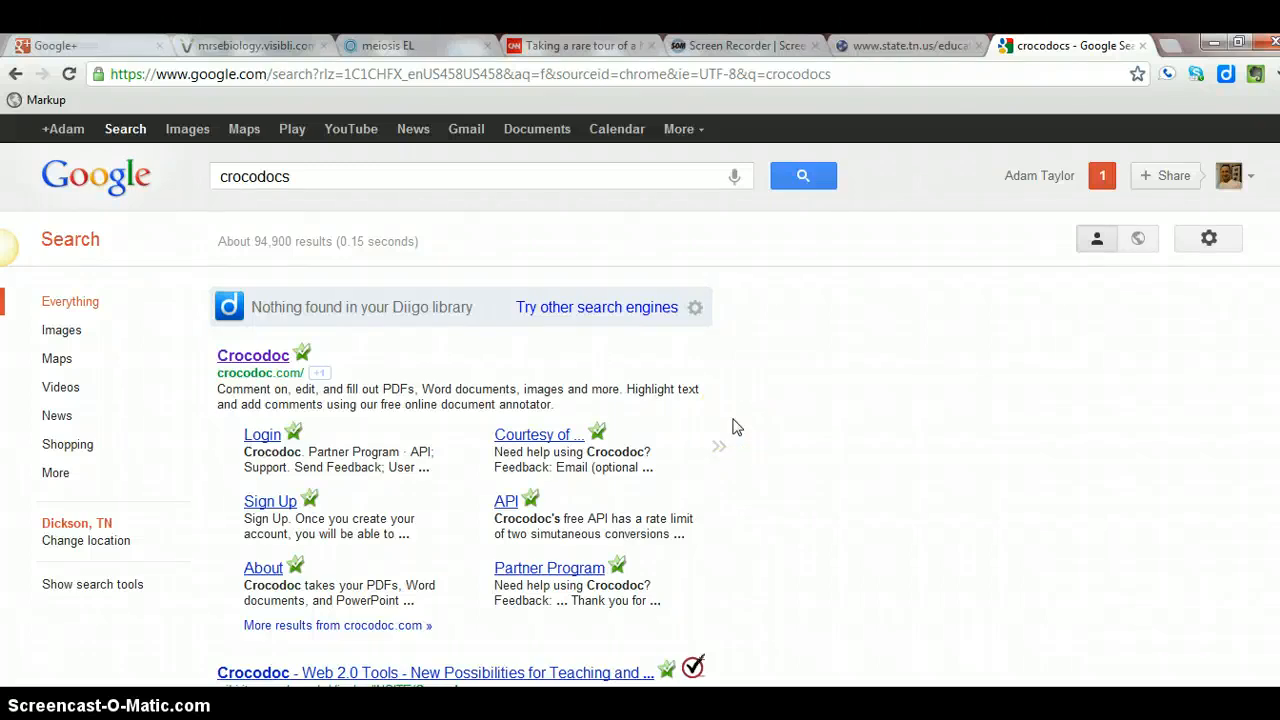
- Open the Crocodoc website from the Google results for "crocodocs"
{"action": "left_click", "coordinate": [720, 446]}
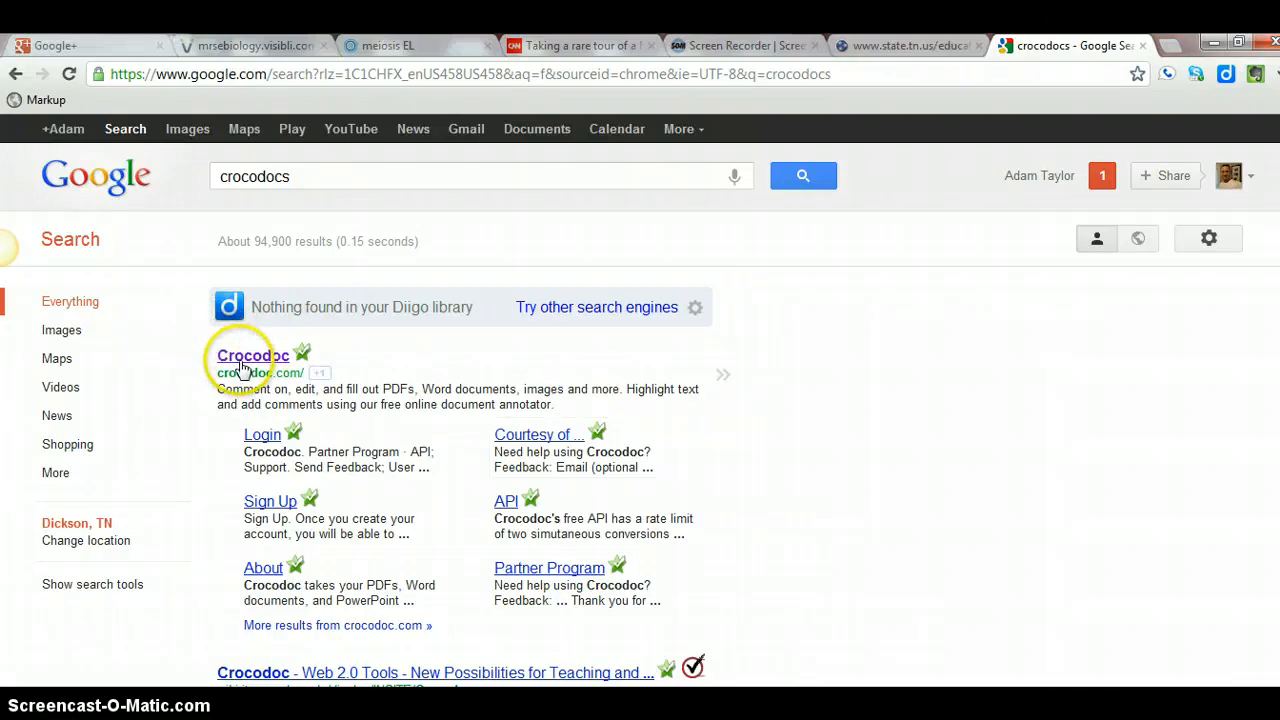
{"action": "left_click", "coordinate": [252, 356]}
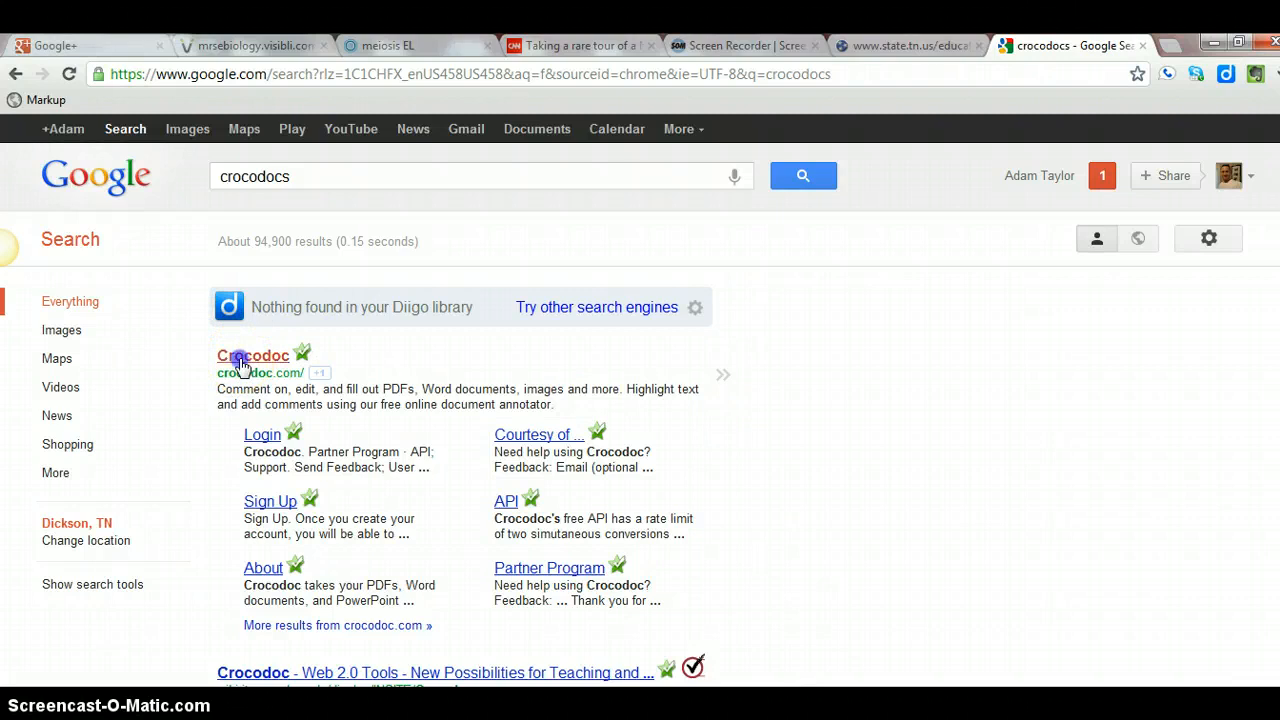
{"action": "left_click", "coordinate": [252, 356]}
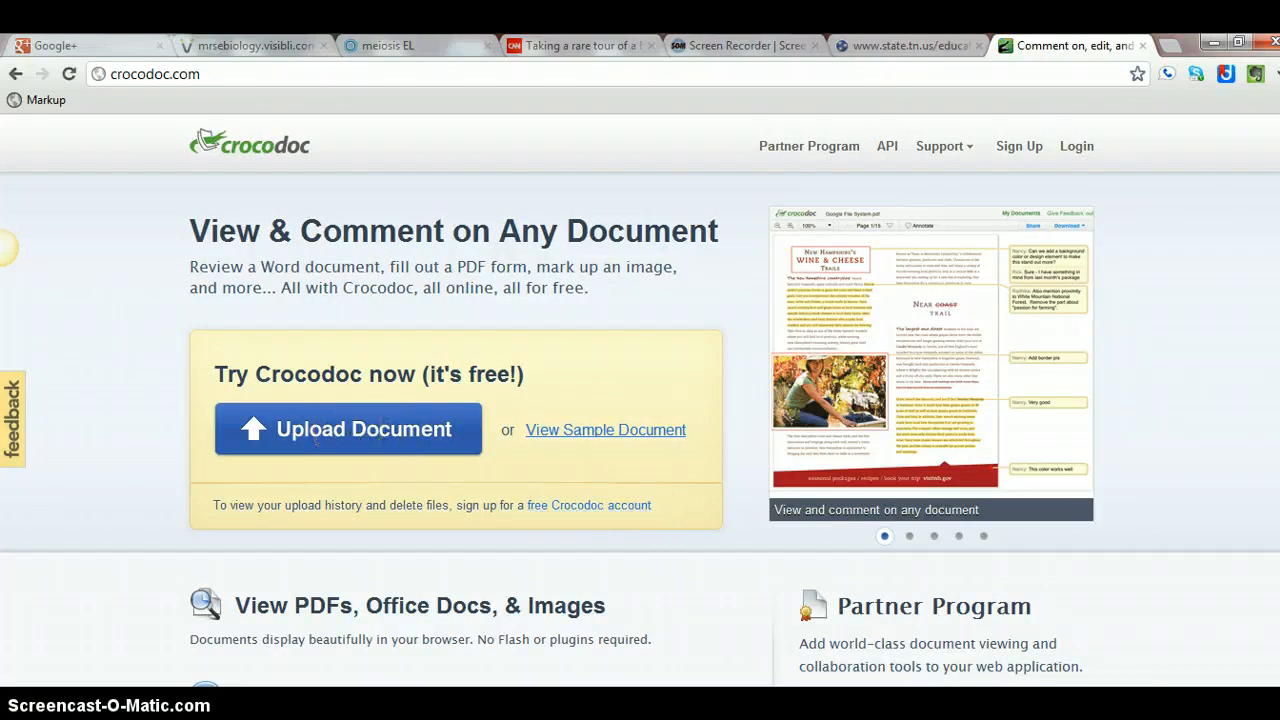
- Start a document upload so the Desktop file picker appears
{"action": "left_click", "coordinate": [904, 44]}
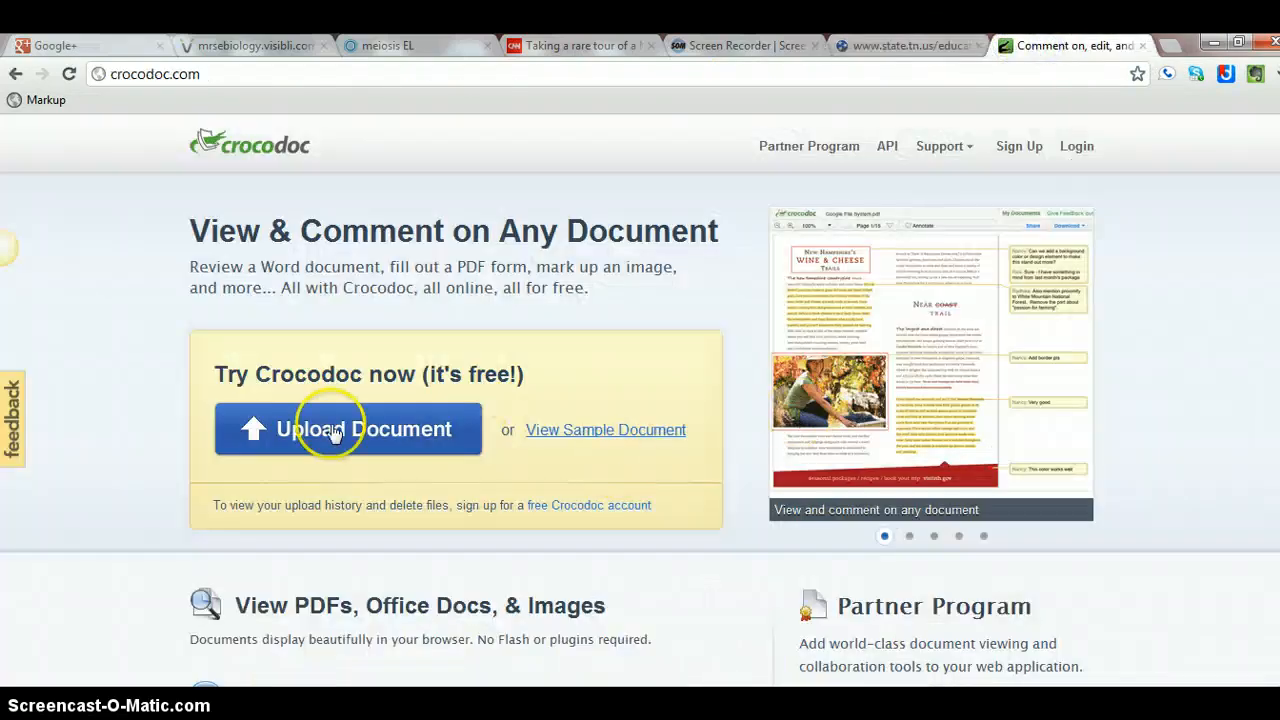
{"action": "left_click", "coordinate": [348, 428]}
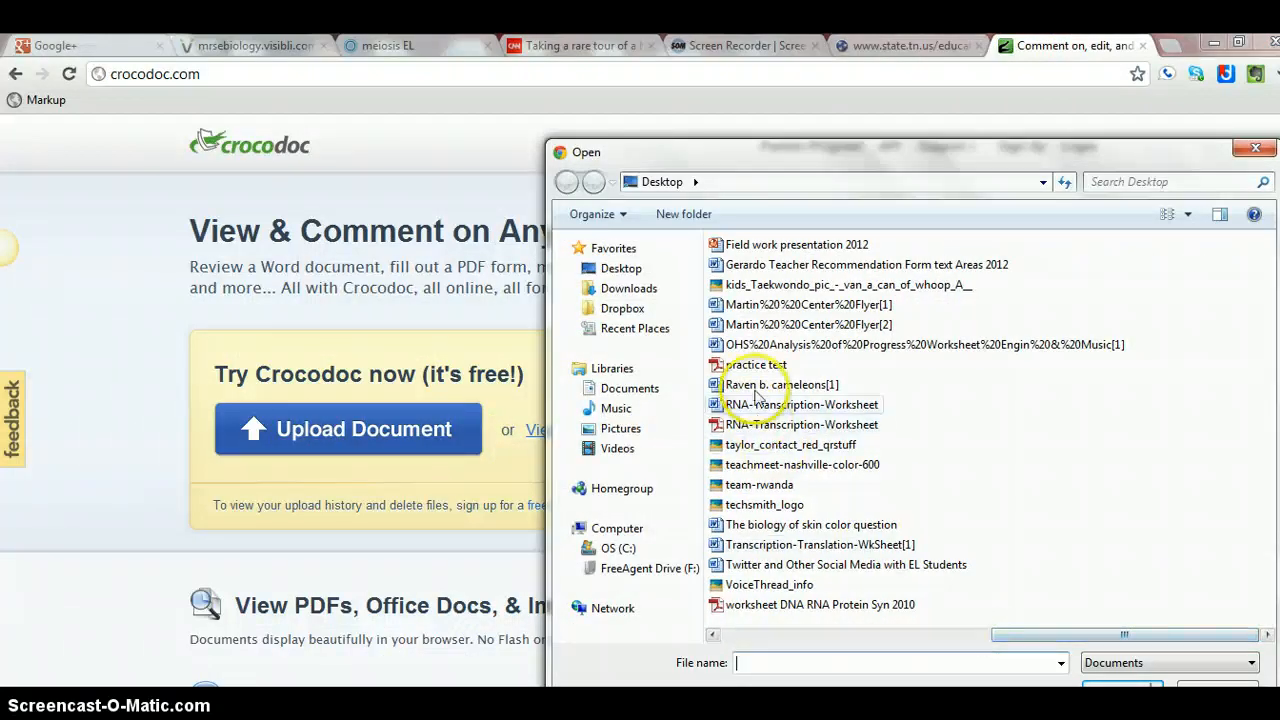
- Upload the 'practice test' PDF into the Crocodoc viewer
{"action": "left_click", "coordinate": [756, 364]}
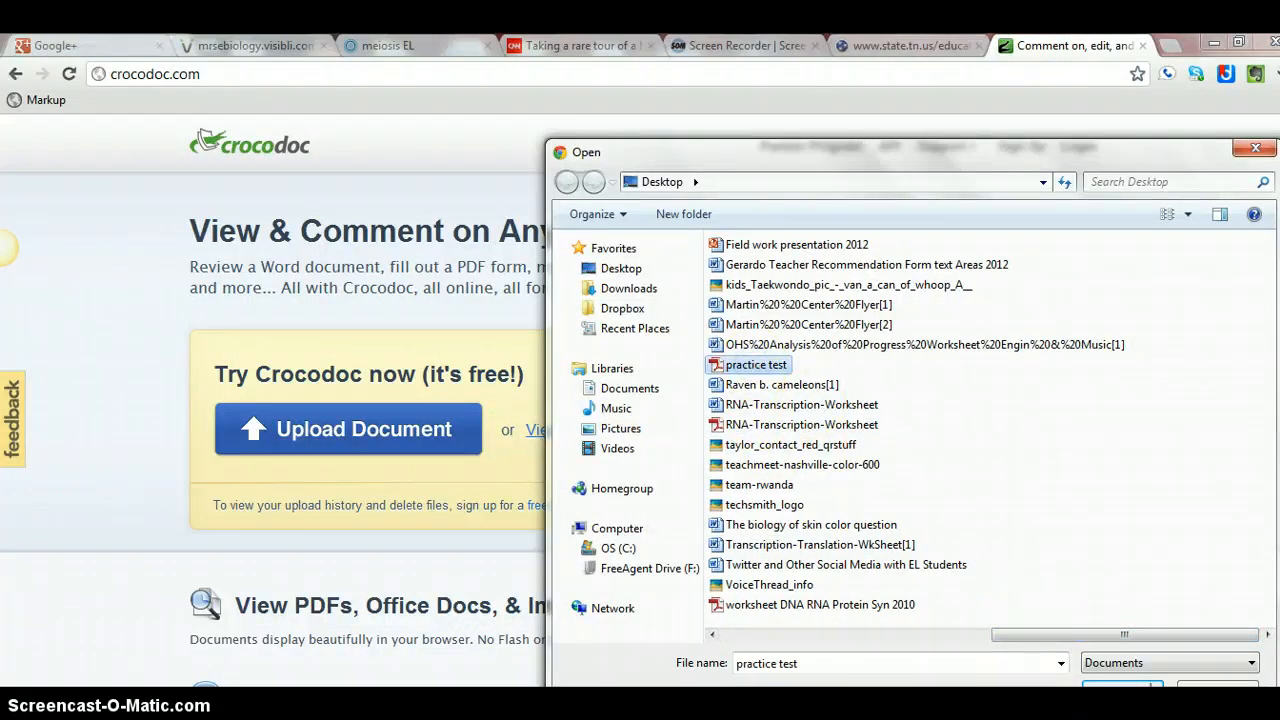
{"action": "left_click", "coordinate": [1122, 690]}
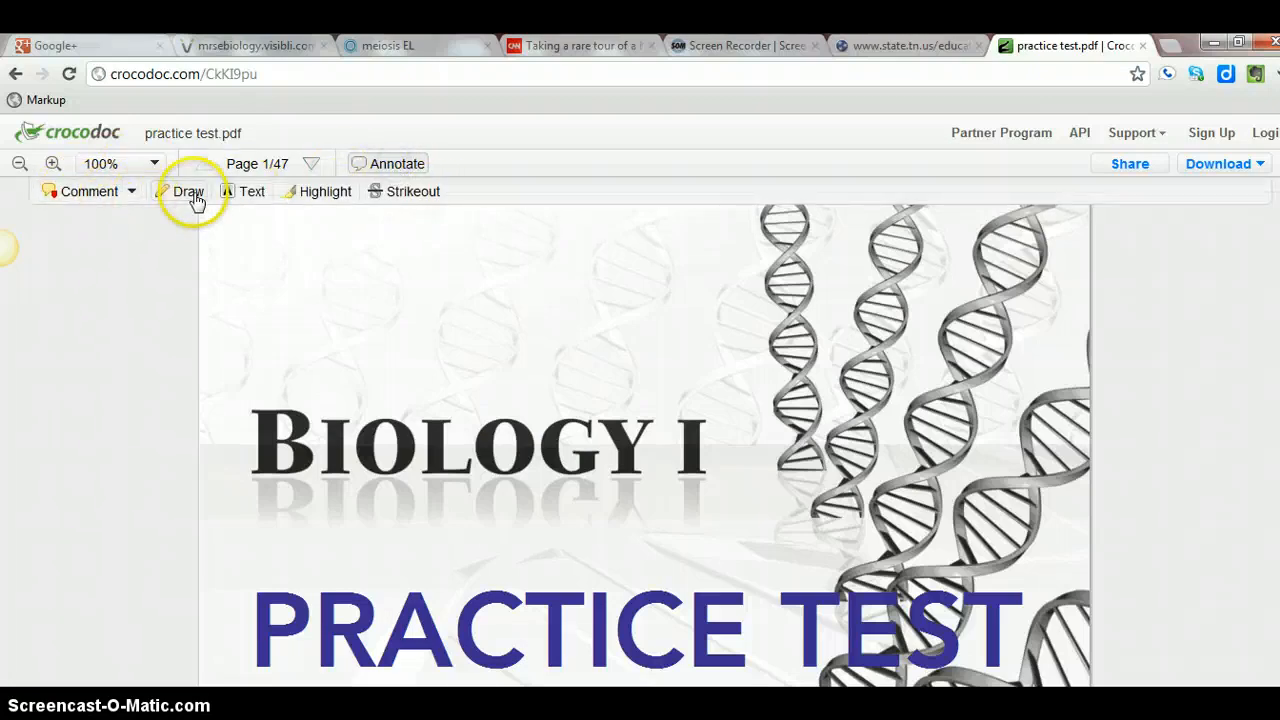
- Activate freehand drawing and move down to page 8's biology questions
{"action": "left_click", "coordinate": [188, 192]}
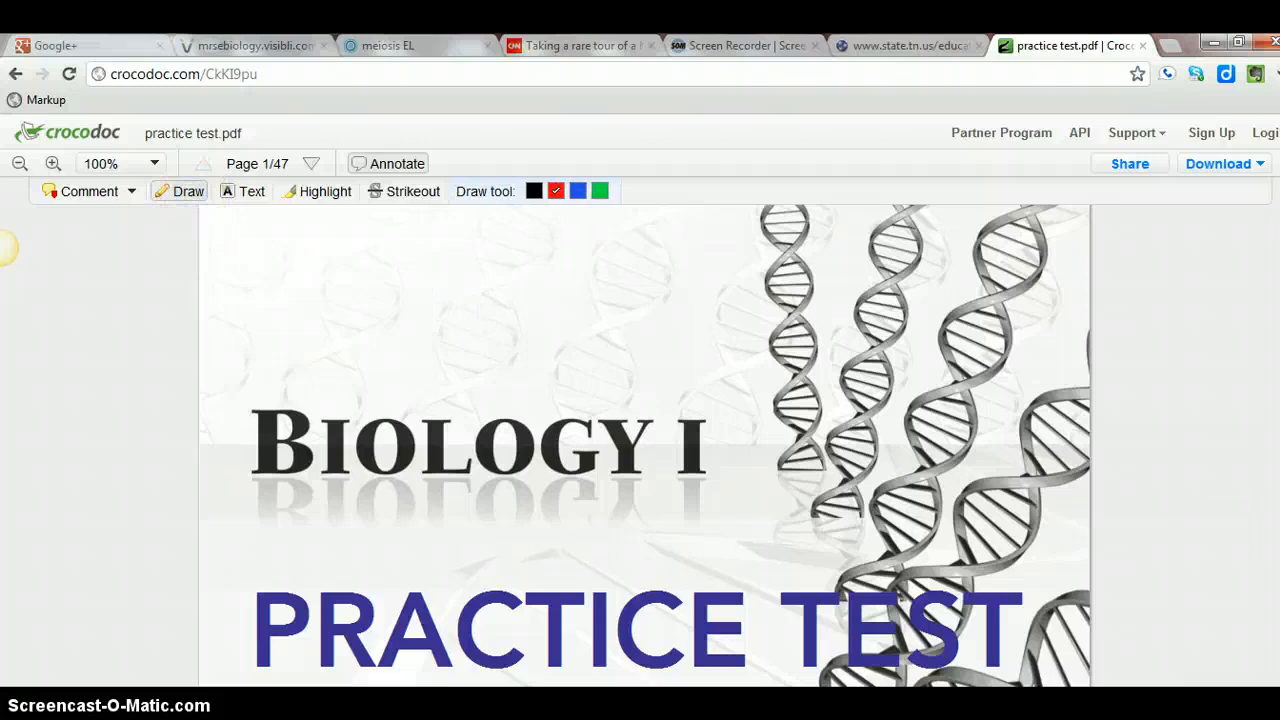
{"action": "scroll", "scroll_direction": "down", "scroll_amount": 3}
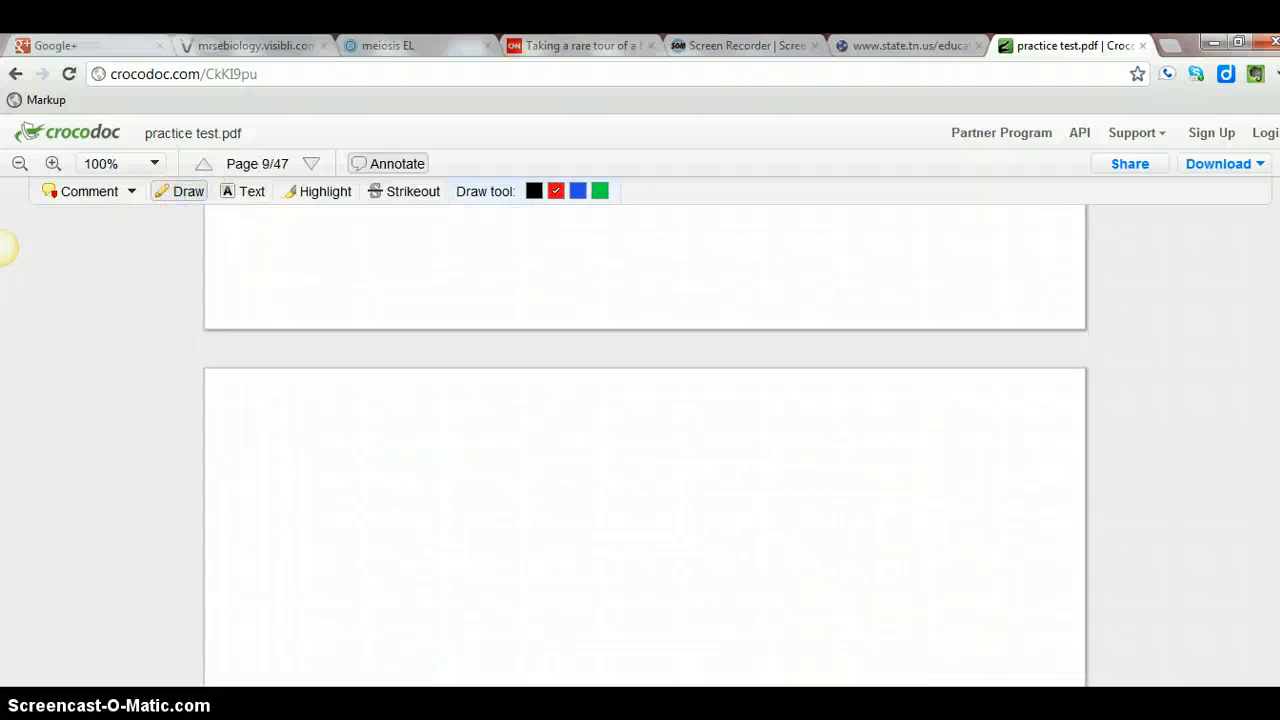
{"action": "scroll", "scroll_direction": "down", "scroll_amount": 3}
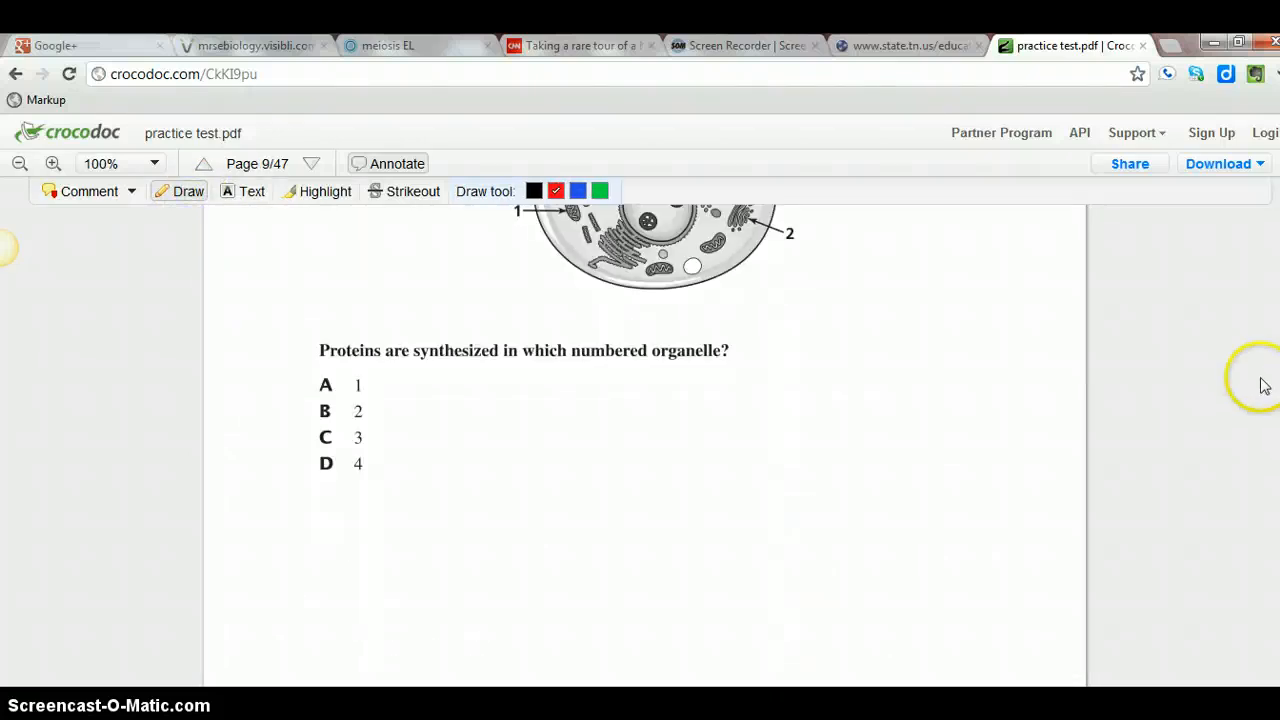
{"action": "scroll", "scroll_direction": "down", "scroll_amount": 3}
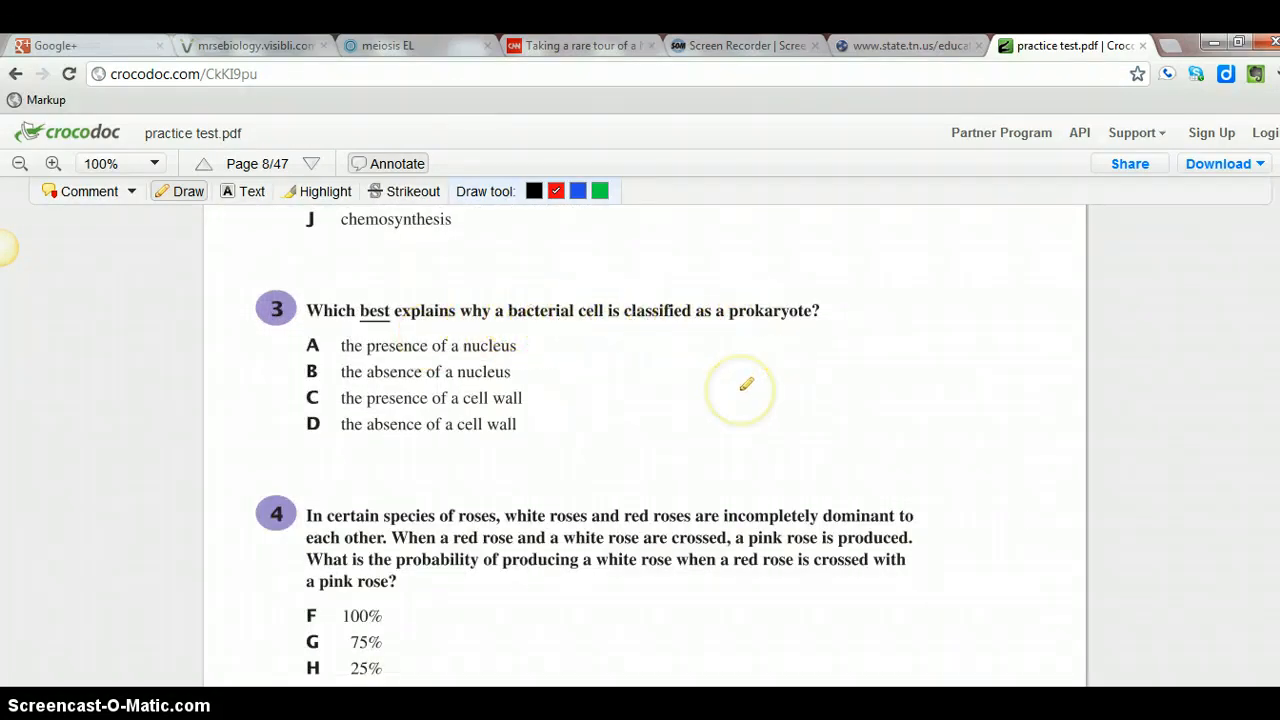
{"action": "mouse_move", "coordinate": [524, 296]}
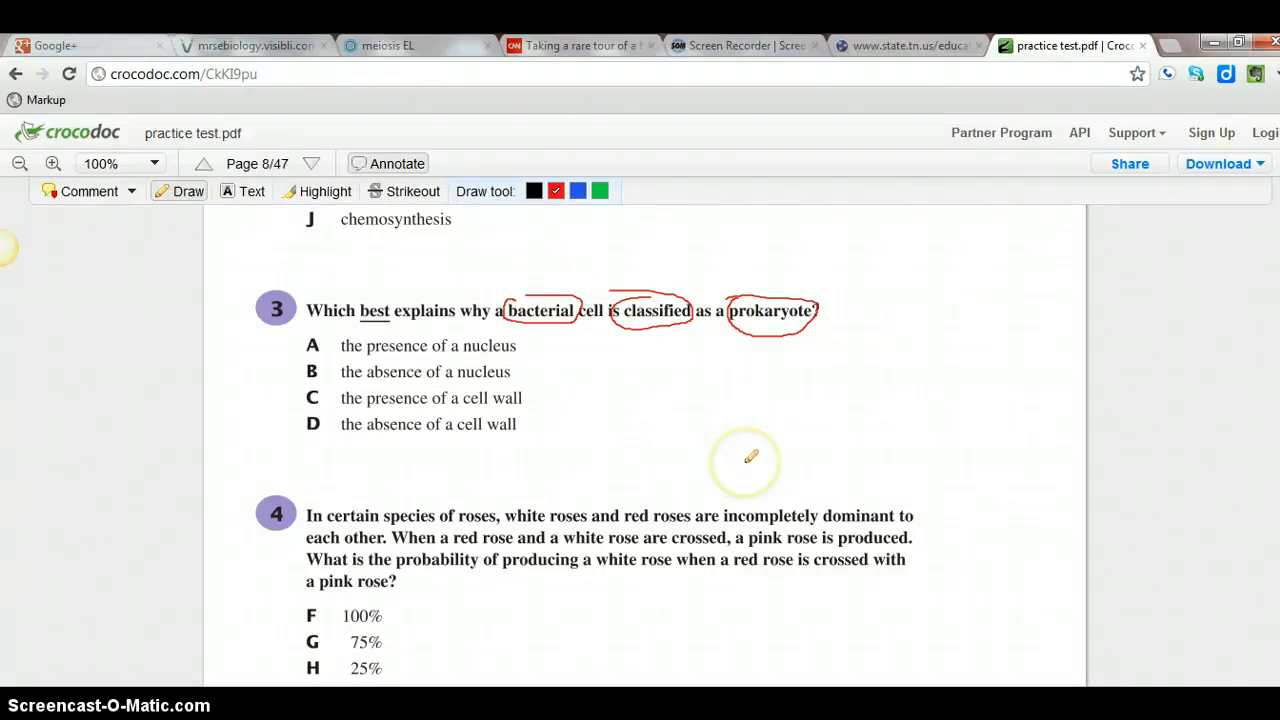
{"action": "mouse_move", "coordinate": [698, 410]}
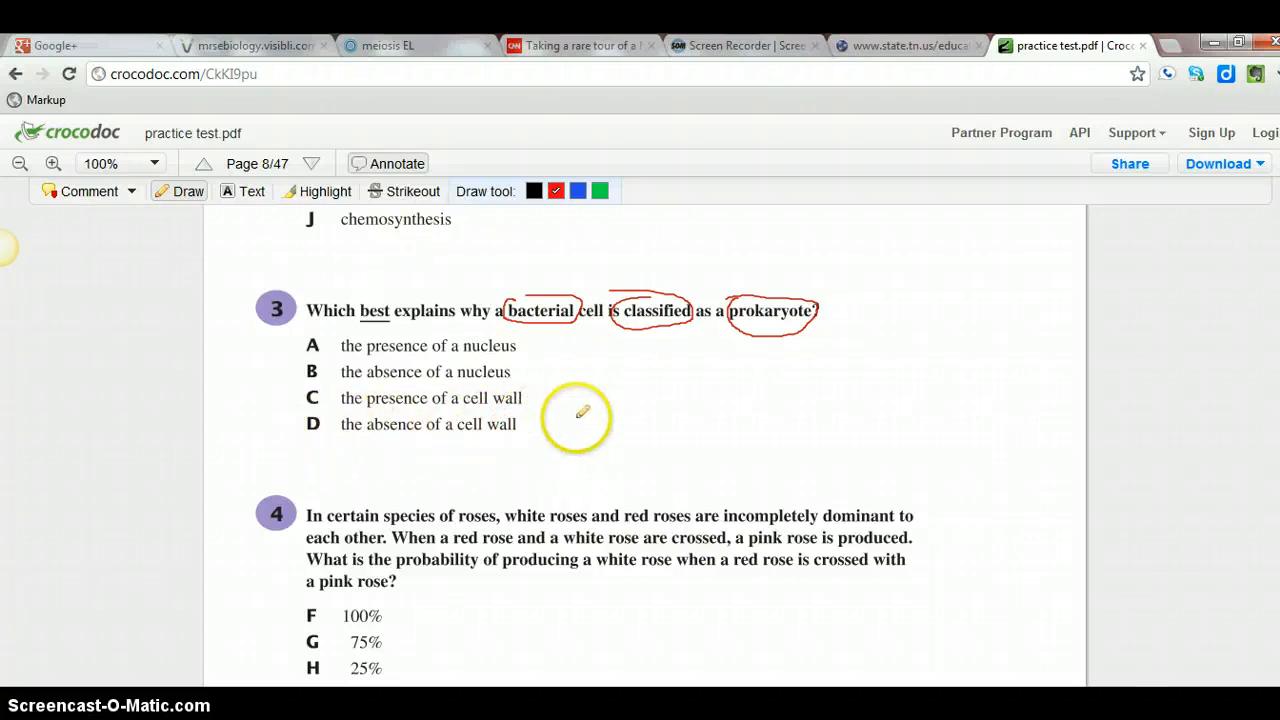
{"action": "mouse_move", "coordinate": [318, 356]}
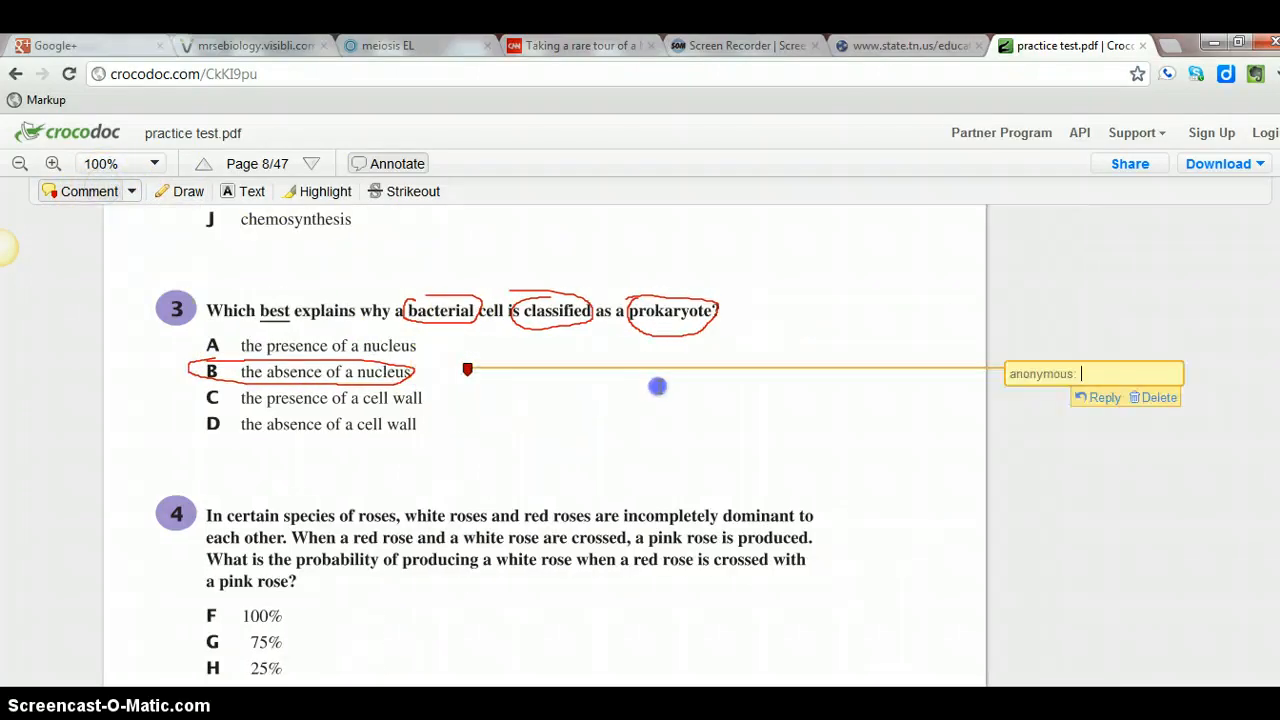
- Write the comment 'i like this idea' on answer B and switch to text annotation
{"action": "type", "text": "i like this idea"}
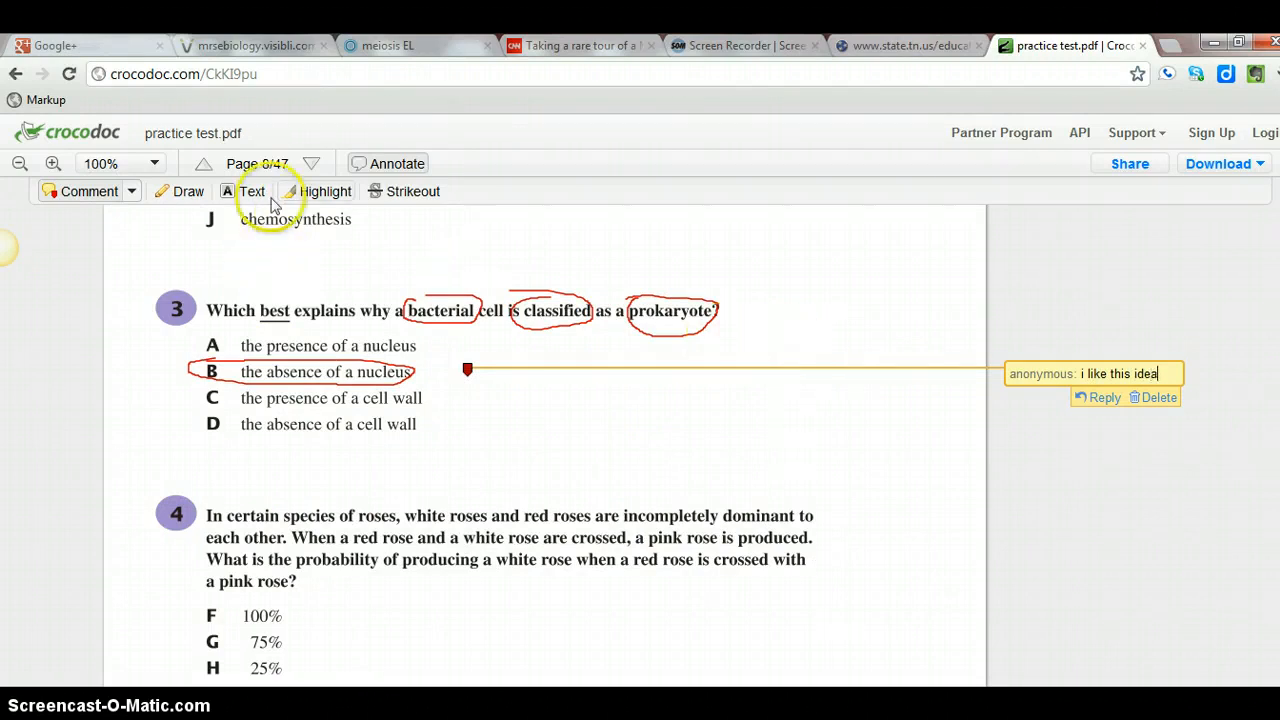
{"action": "left_click", "coordinate": [252, 192]}
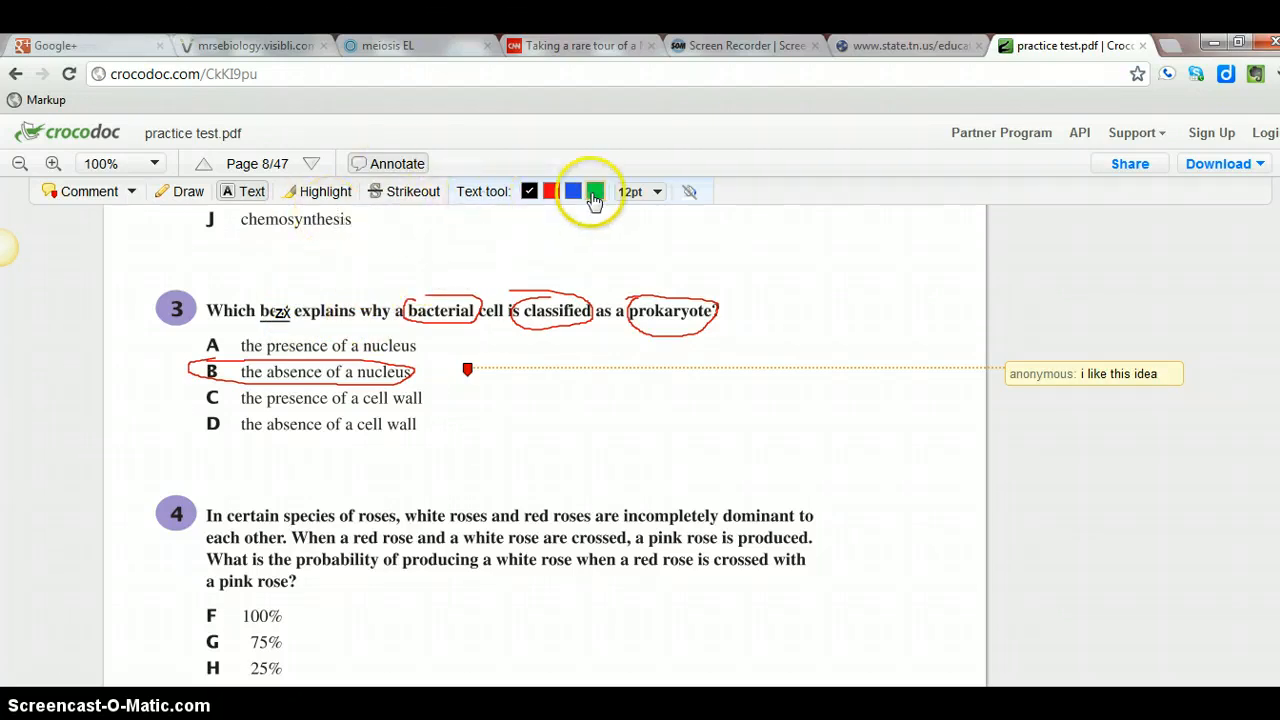
- Try the Highlight tool, then place a small 'zx' text note above question 3
{"action": "left_click", "coordinate": [324, 192]}
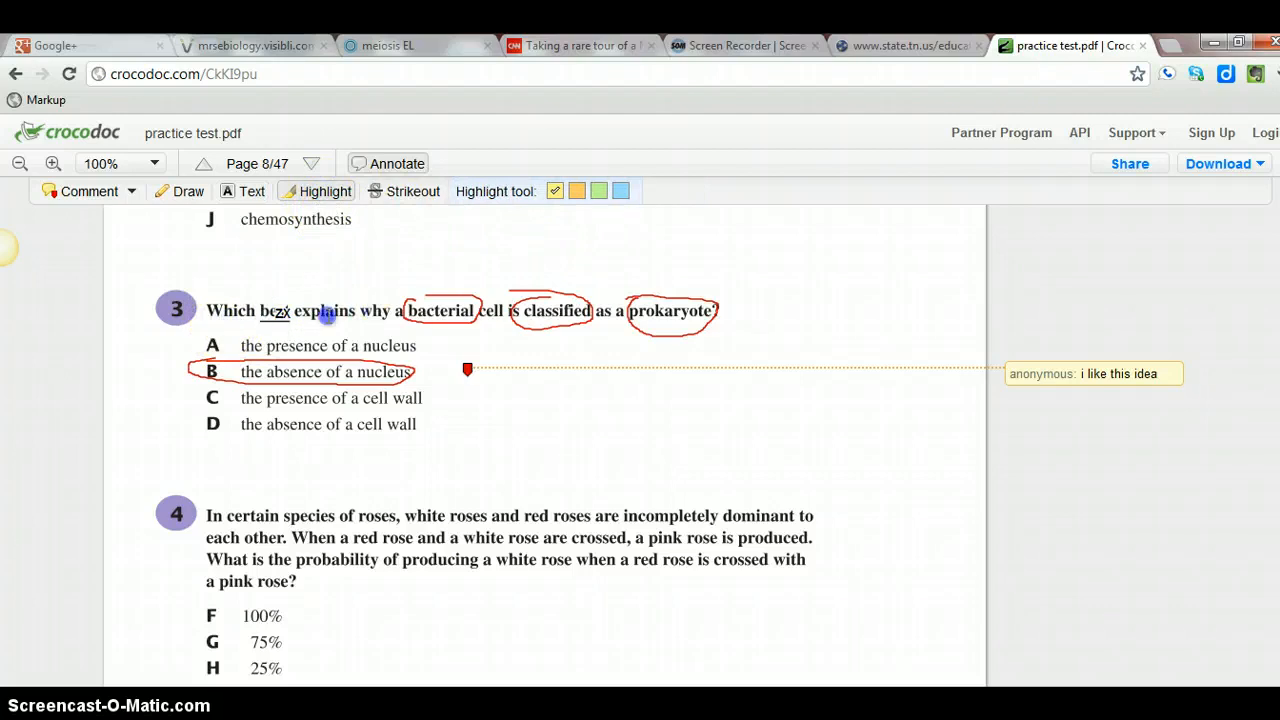
{"action": "left_click", "coordinate": [252, 192]}
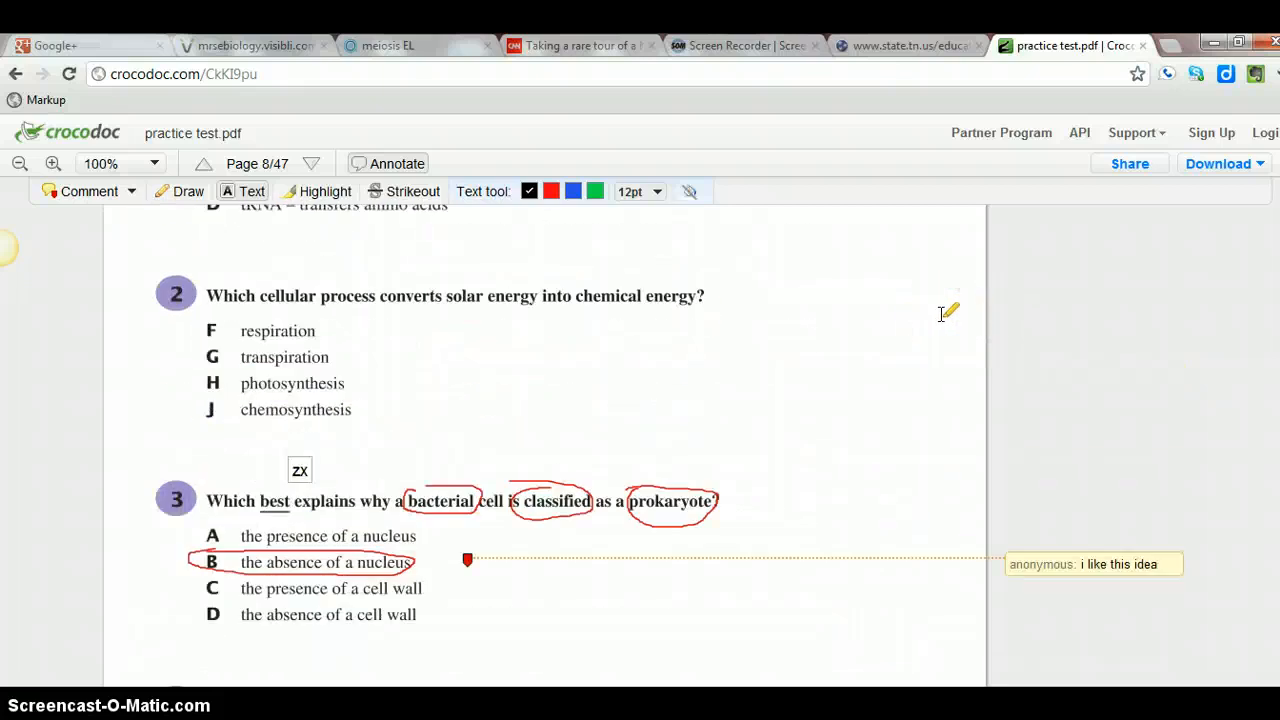
{"action": "scroll", "scroll_direction": "down", "scroll_amount": 3}
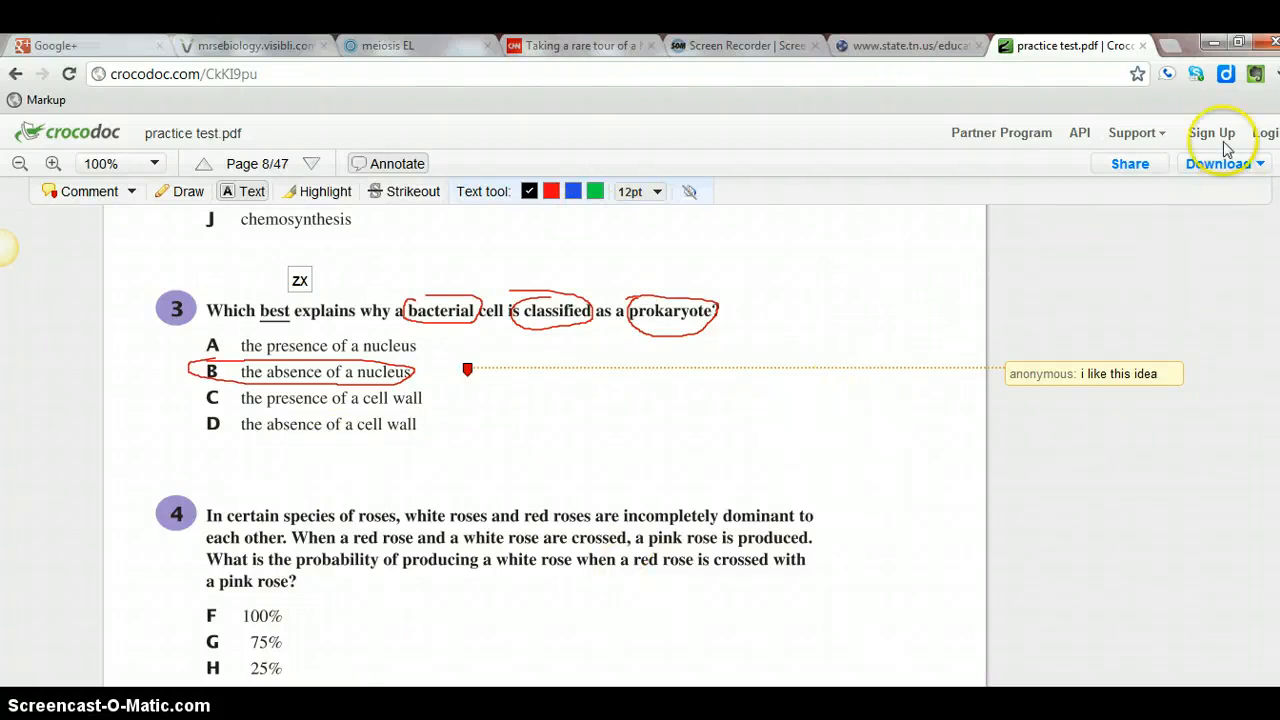
{"action": "mouse_move", "coordinate": [1212, 140]}
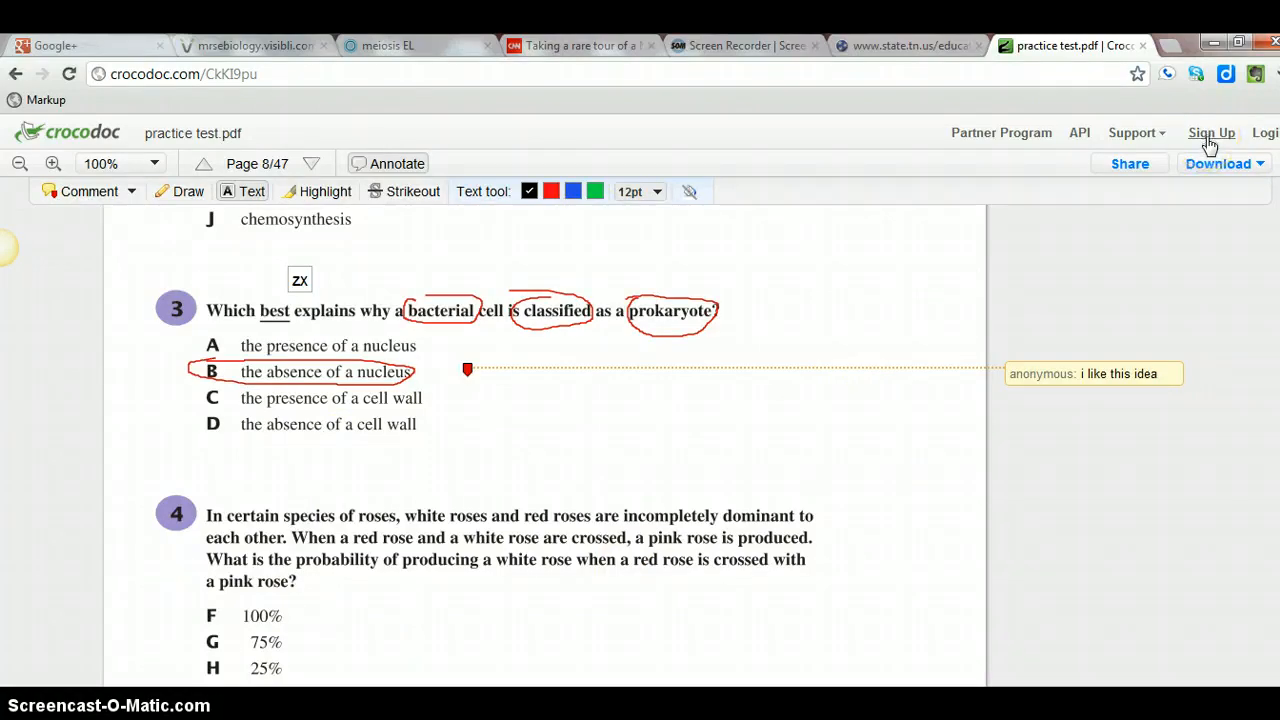
- Sign up with user name '2fotay' and an email address, creating the new account
{"action": "left_click", "coordinate": [1212, 132]}
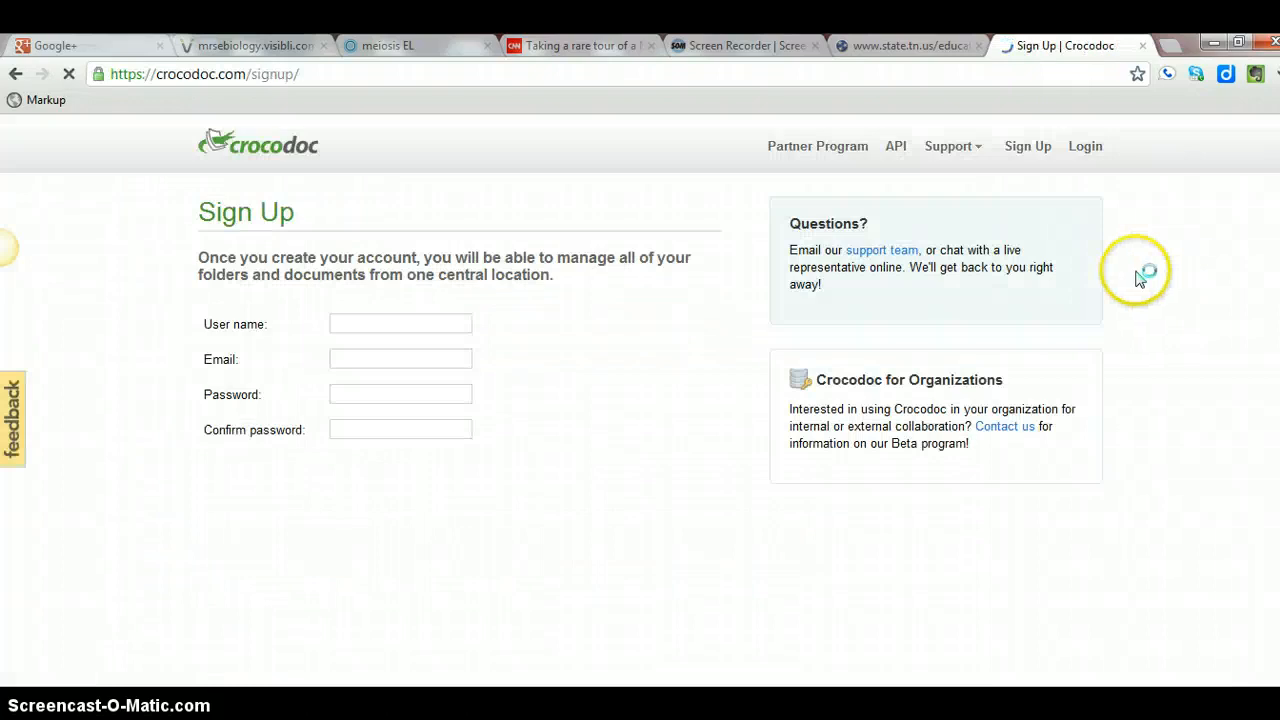
{"action": "left_click", "coordinate": [400, 324]}
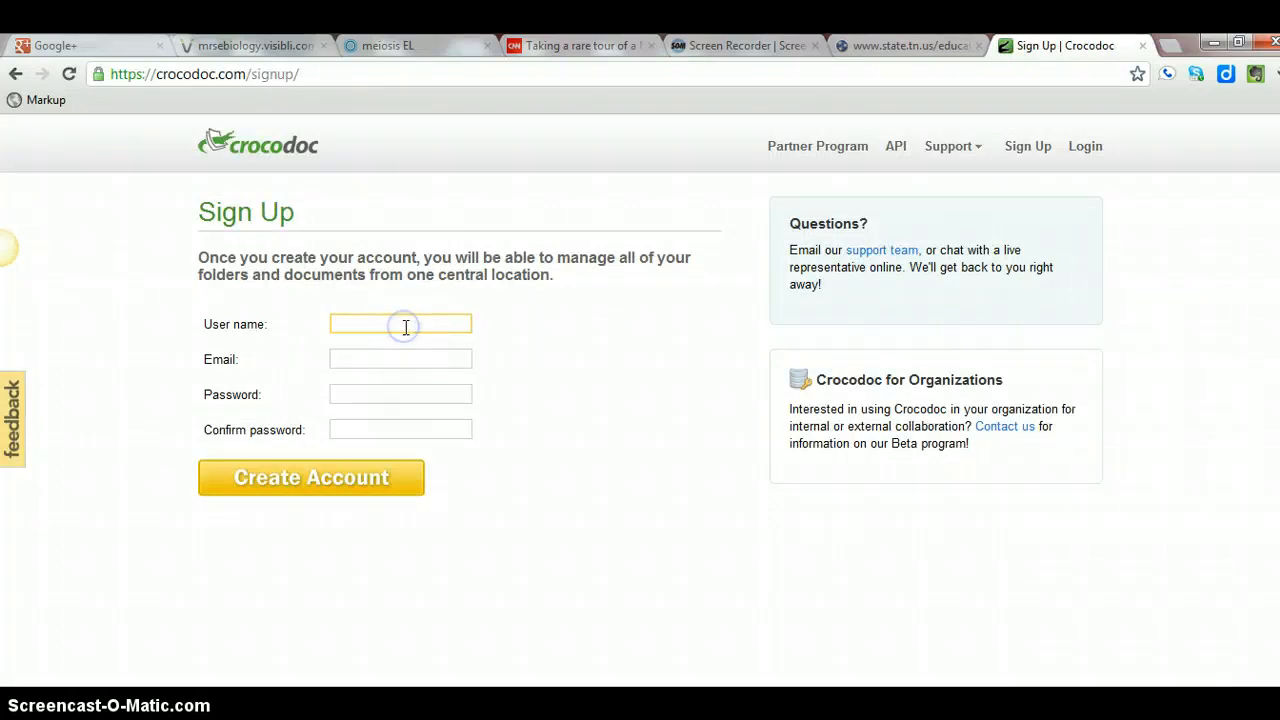
{"action": "type", "text": "2fo"}
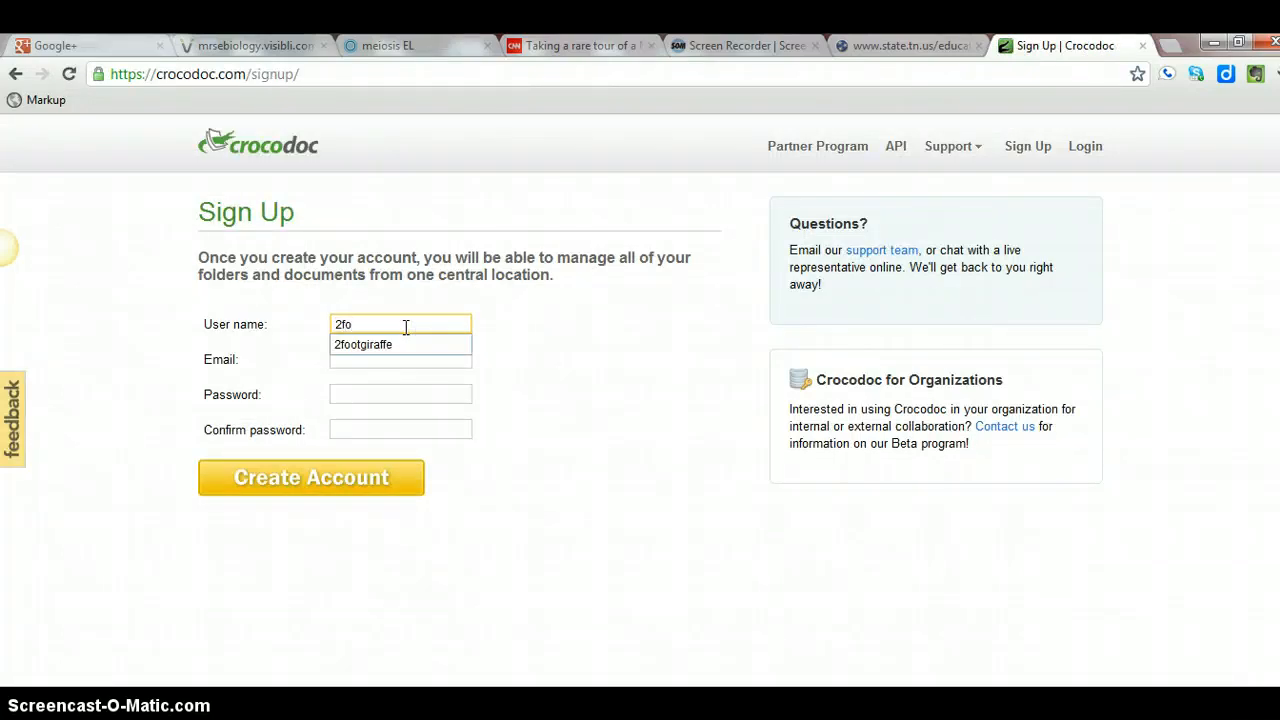
{"action": "type", "text": "tay"}
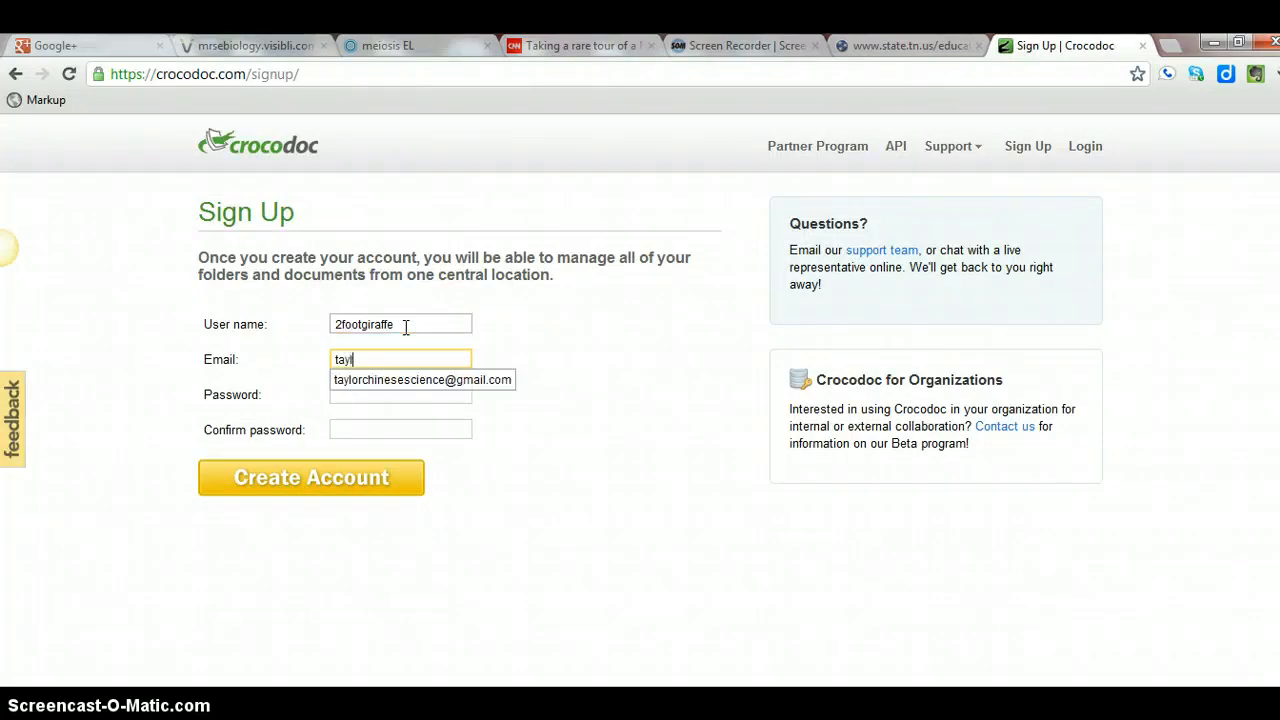
{"action": "left_click", "coordinate": [422, 380]}
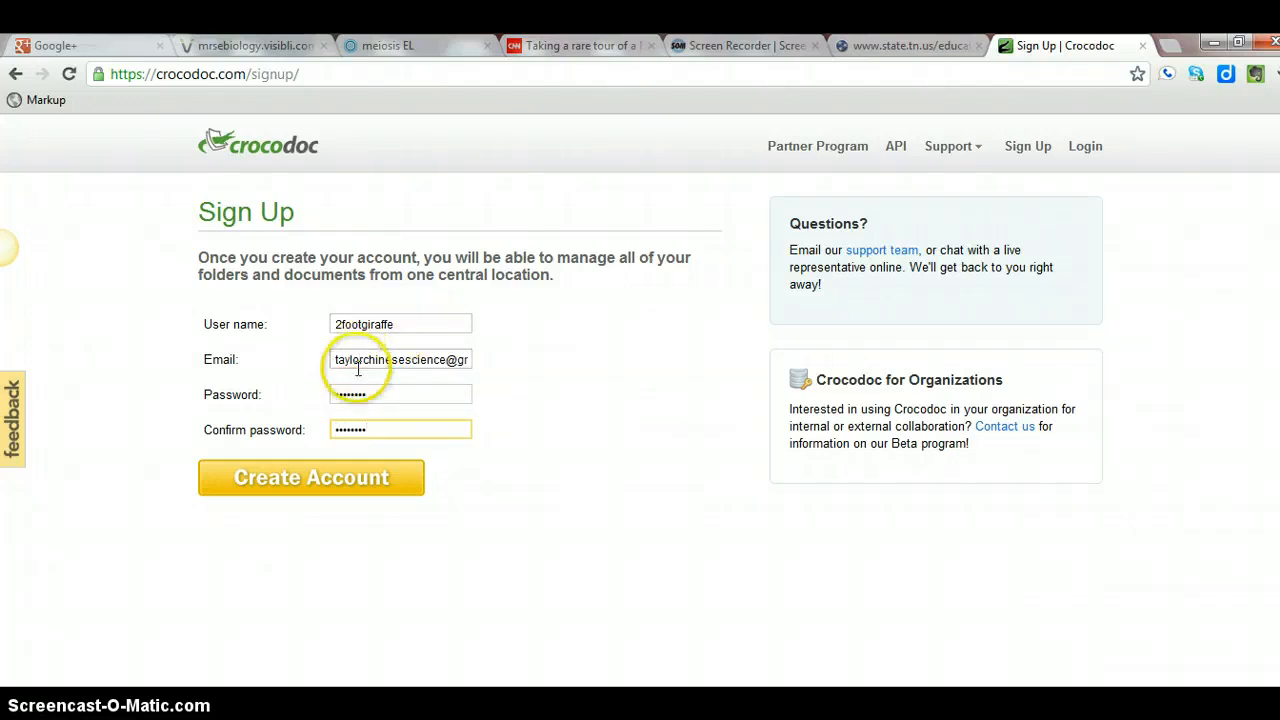
{"action": "left_click", "coordinate": [312, 476]}
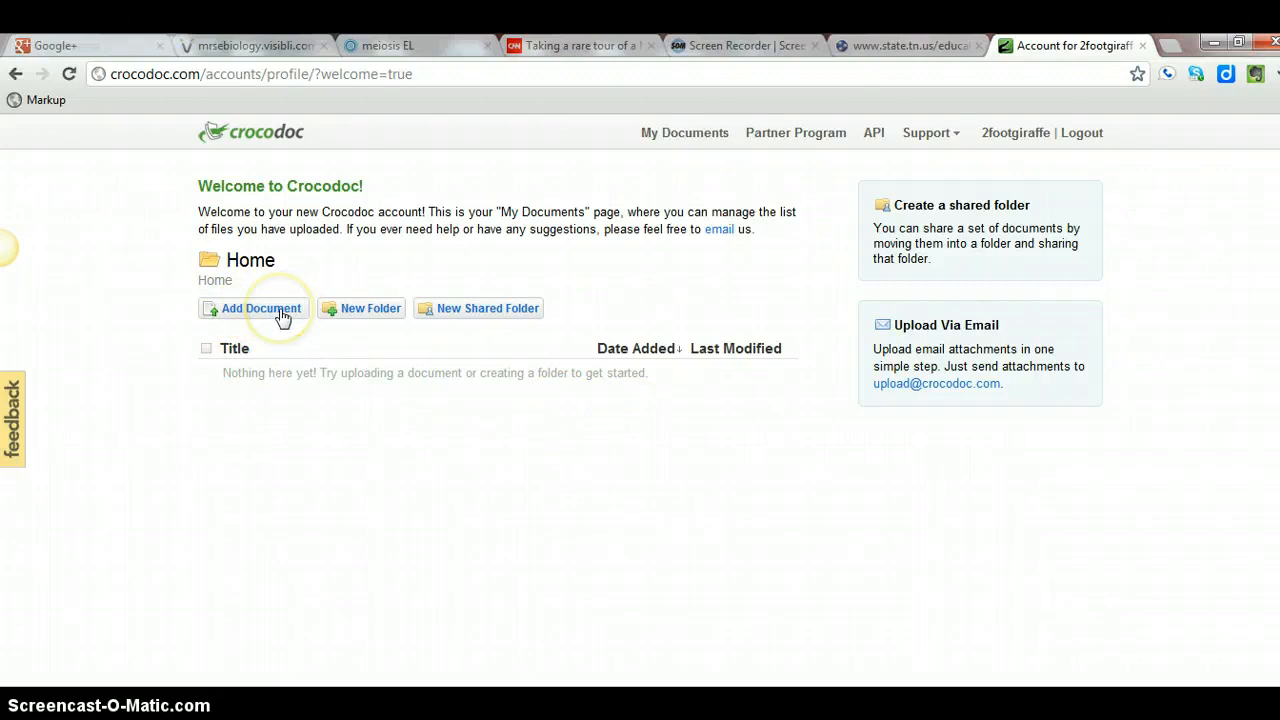
- Add practice test.pdf to the account's My Documents list
{"action": "left_click", "coordinate": [260, 308]}
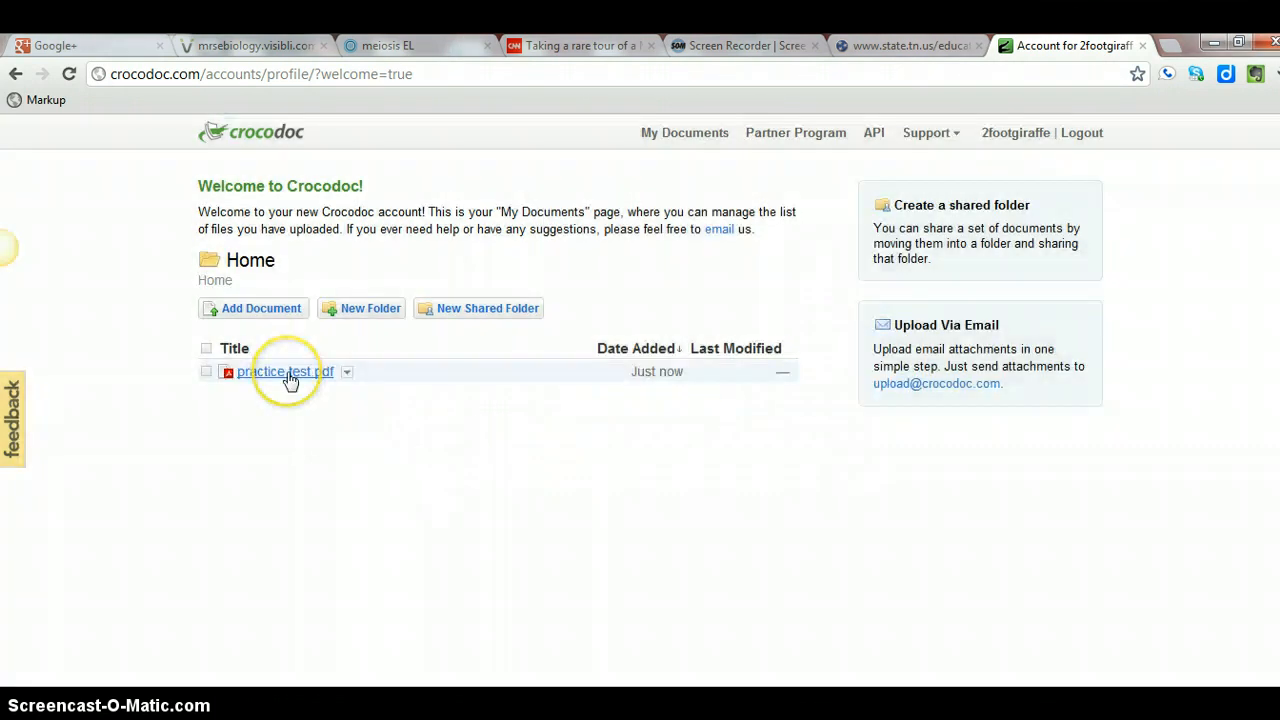
- Open practice test.pdf from the list and move to the giant triton question on page 10
{"action": "left_click", "coordinate": [284, 370]}
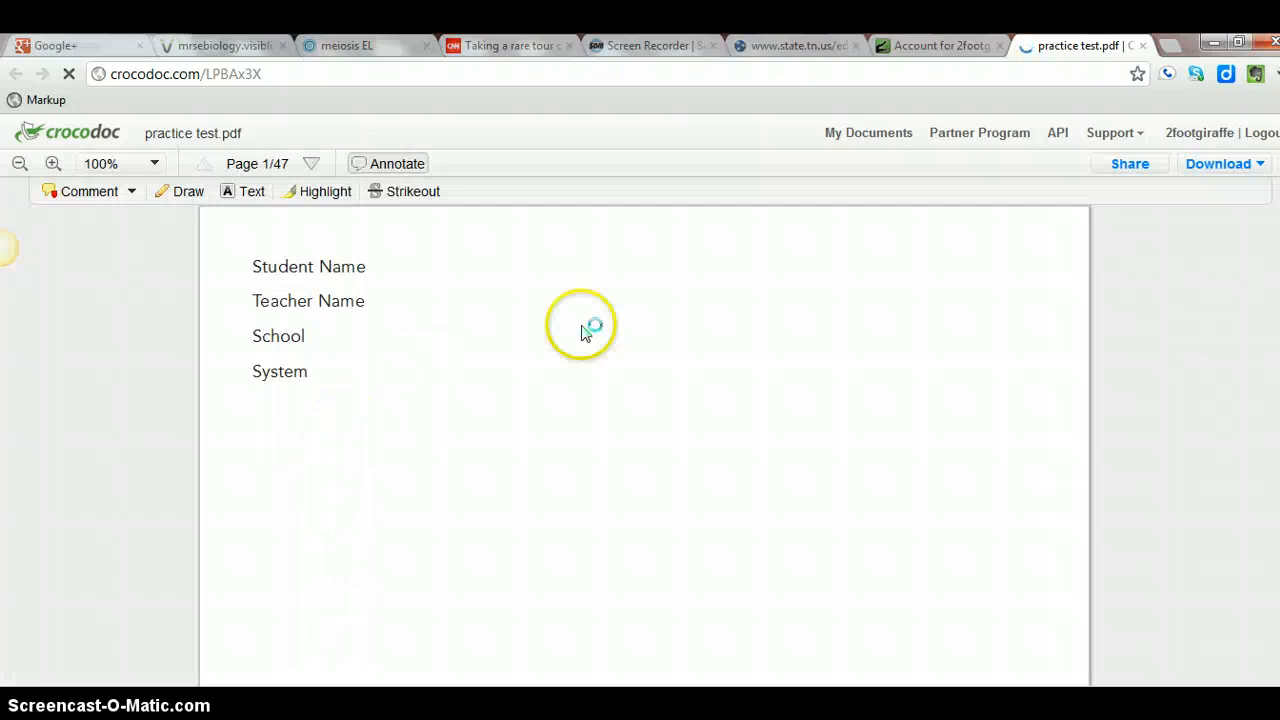
{"action": "scroll", "scroll_direction": "down", "scroll_amount": 3}
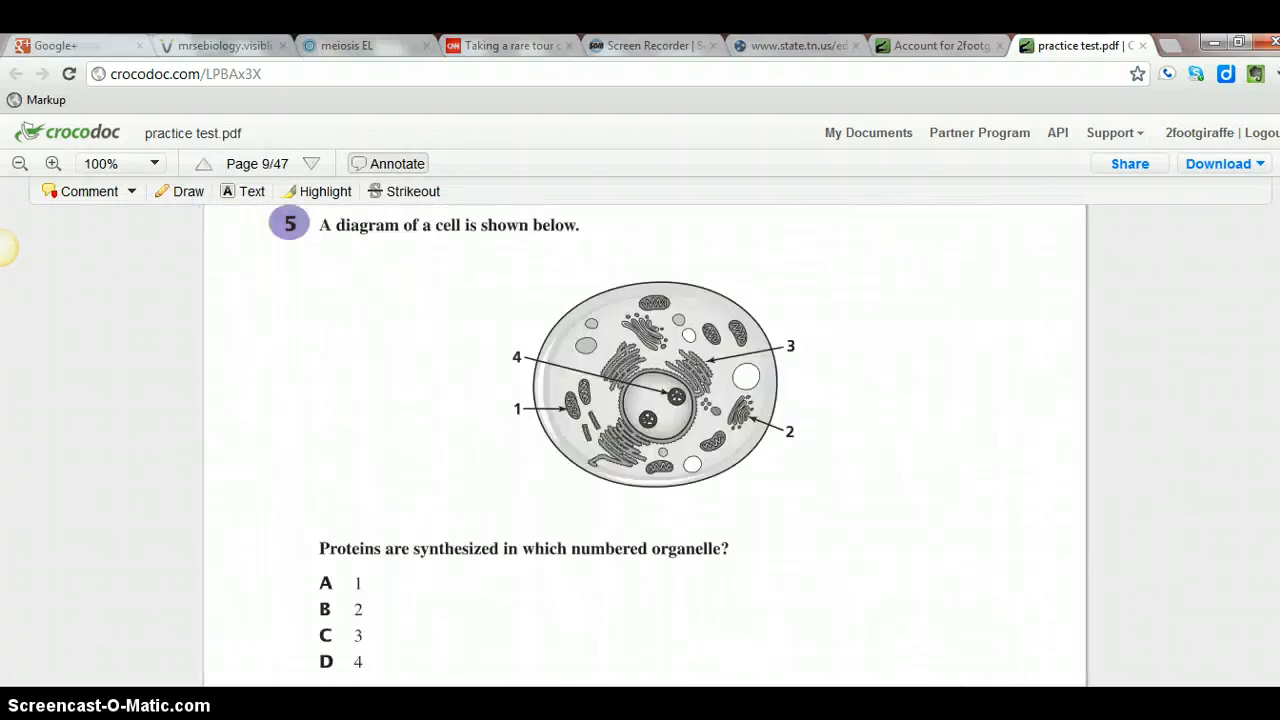
{"action": "scroll", "scroll_direction": "down", "scroll_amount": 3}
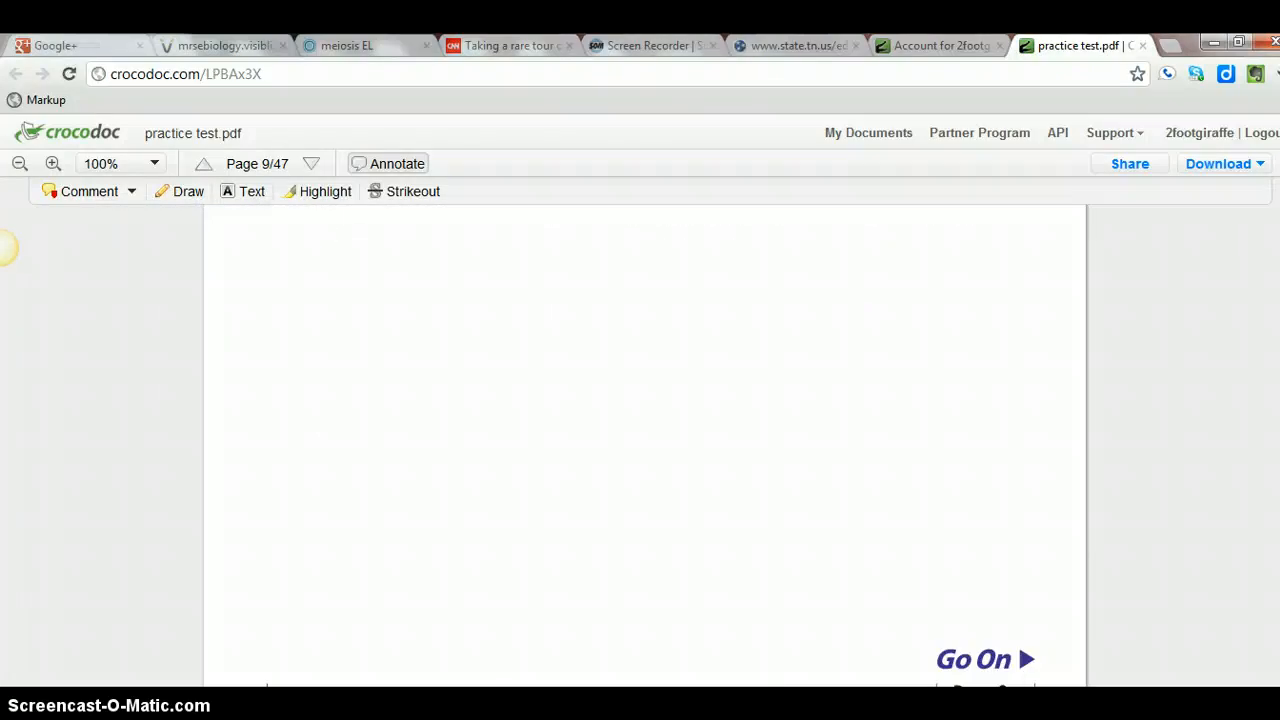
{"action": "scroll", "scroll_direction": "down", "scroll_amount": 3}
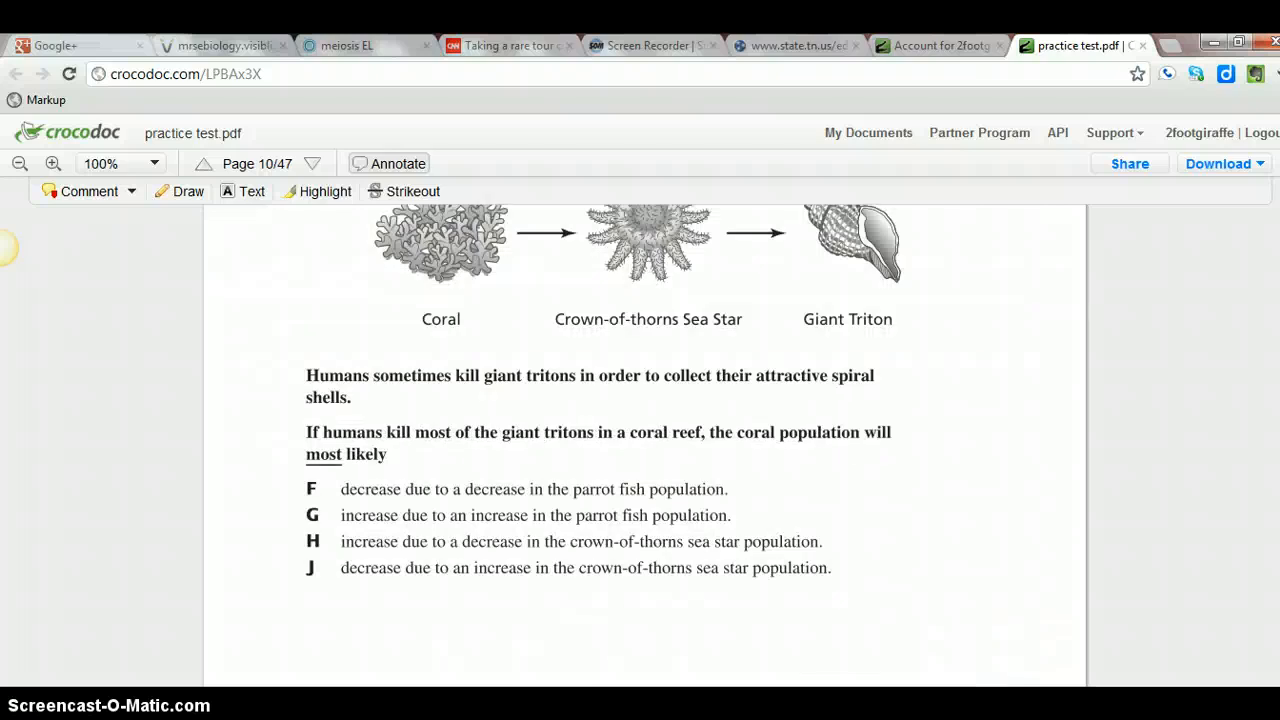
{"action": "mouse_move", "coordinate": [180, 192]}
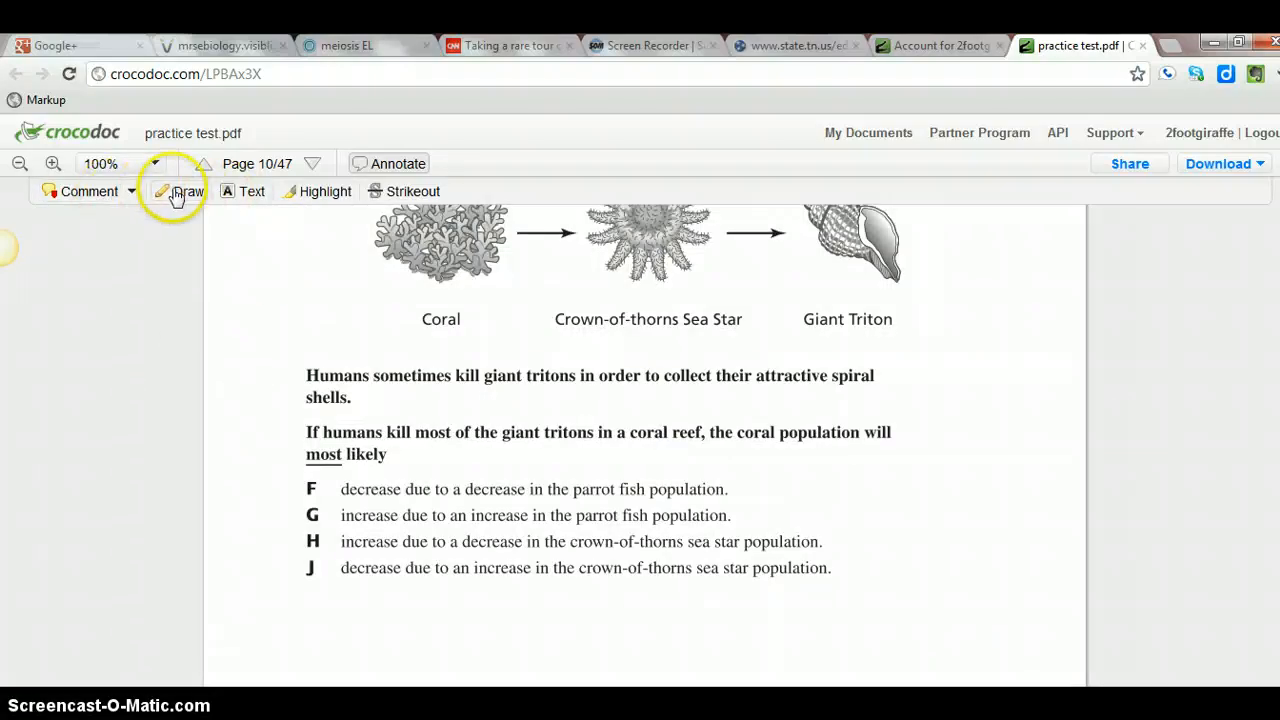
- Freehand-circle 'giant tritons' and 'population will' in red on page 10
{"action": "left_click", "coordinate": [188, 192]}
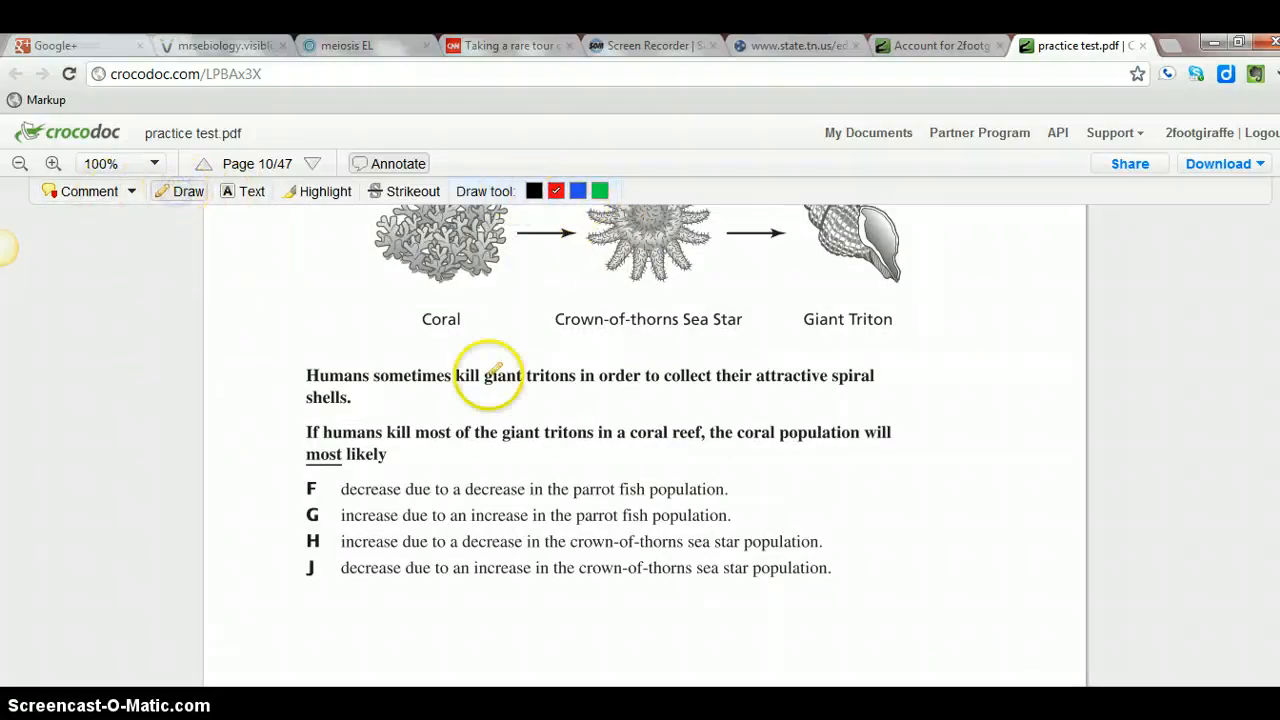
{"action": "mouse_move", "coordinate": [490, 414]}
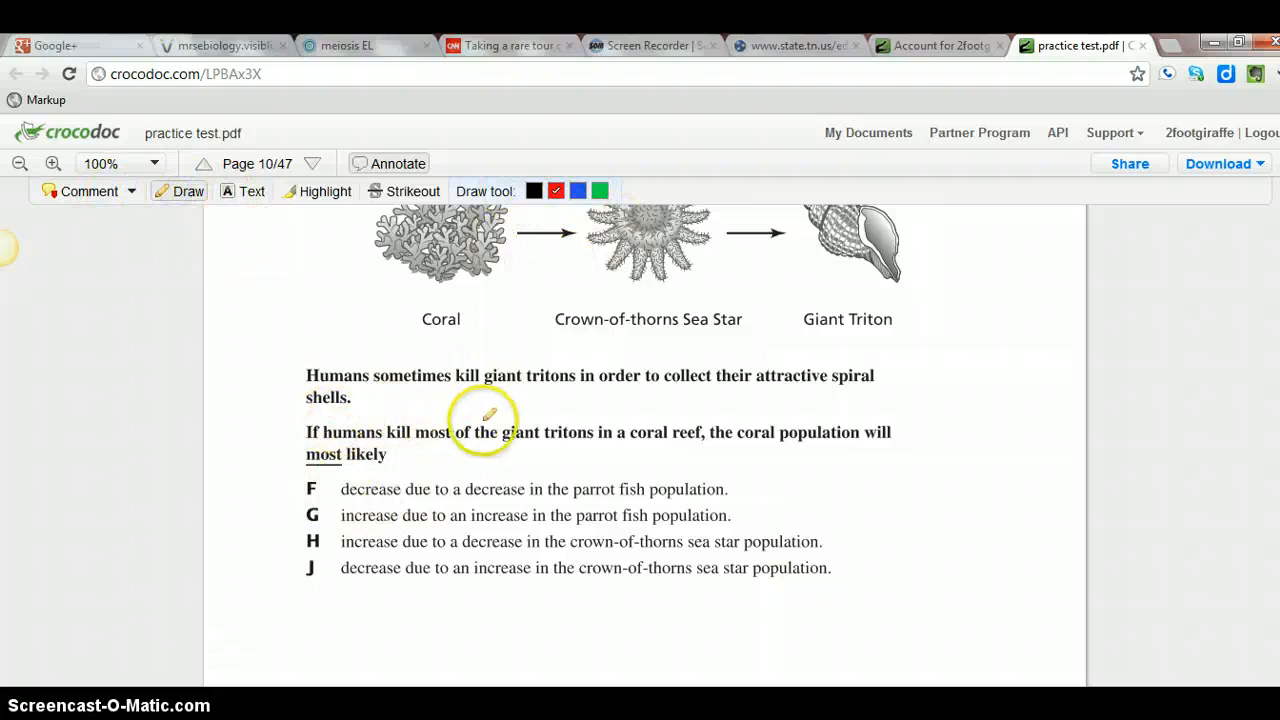
{"action": "mouse_move", "coordinate": [556, 414]}
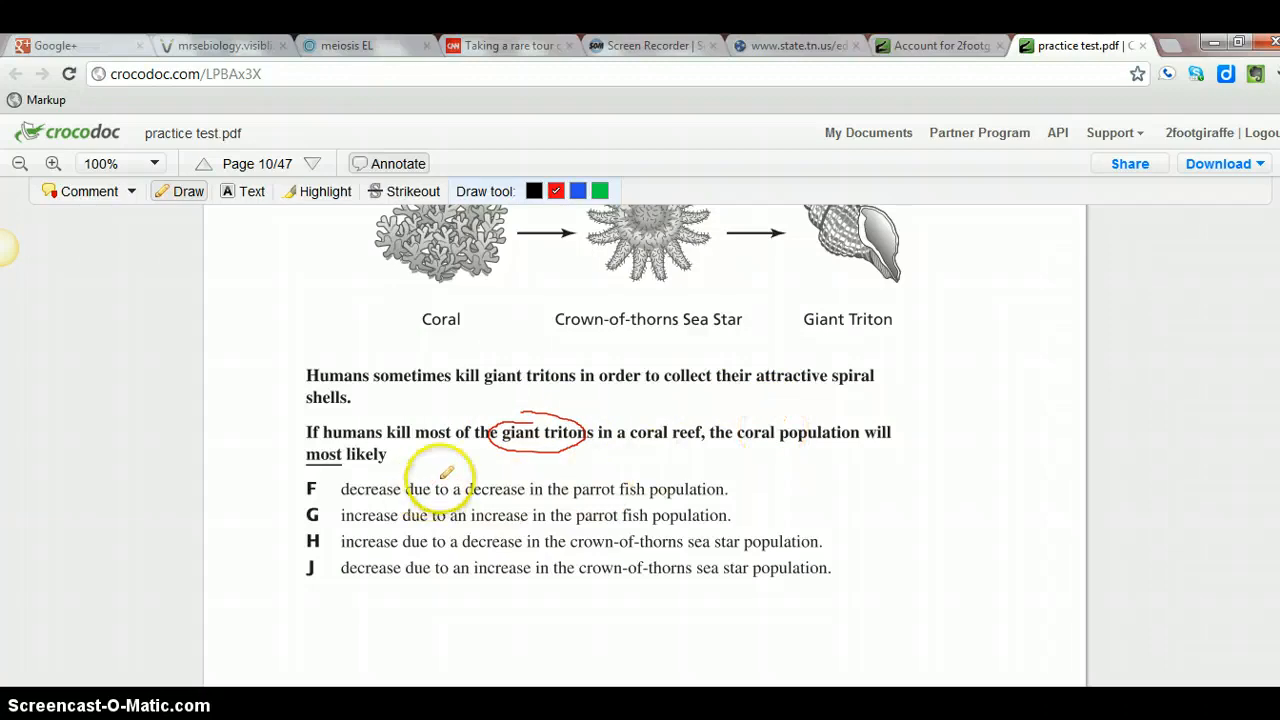
{"action": "left_click_drag", "start_coordinate": [790, 424], "coordinate": [904, 430]}
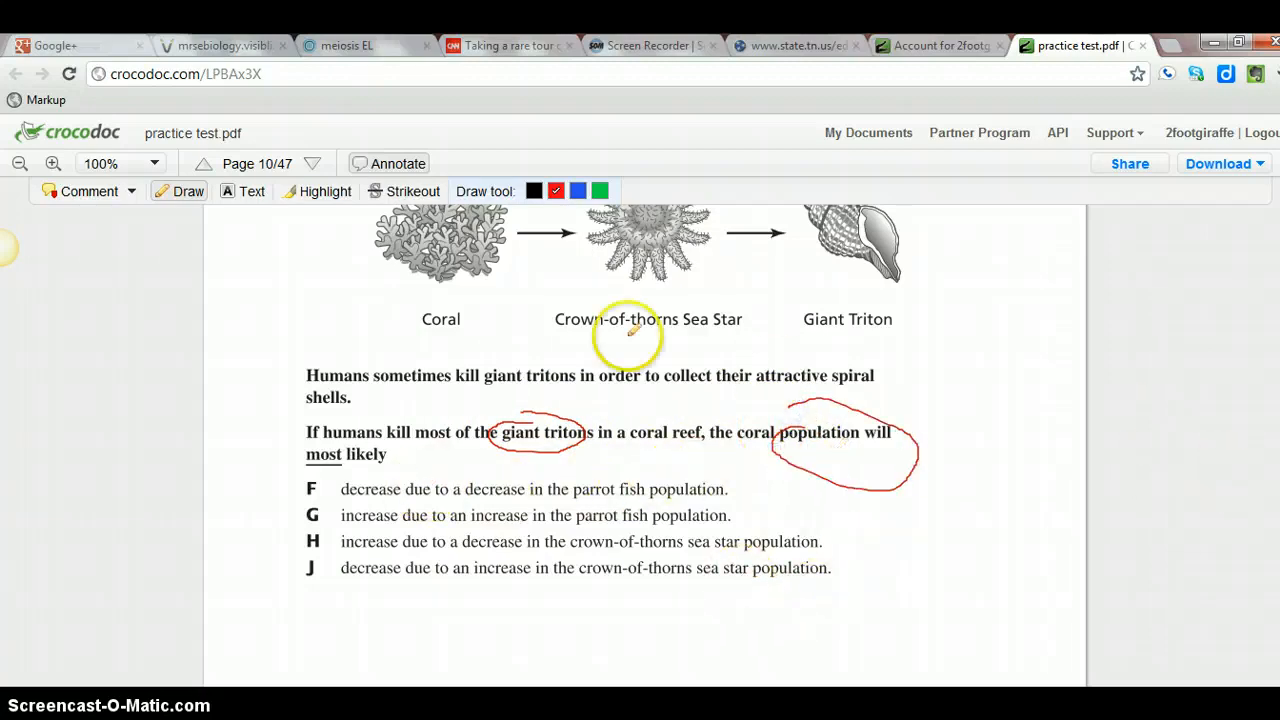
{"action": "mouse_move", "coordinate": [936, 190]}
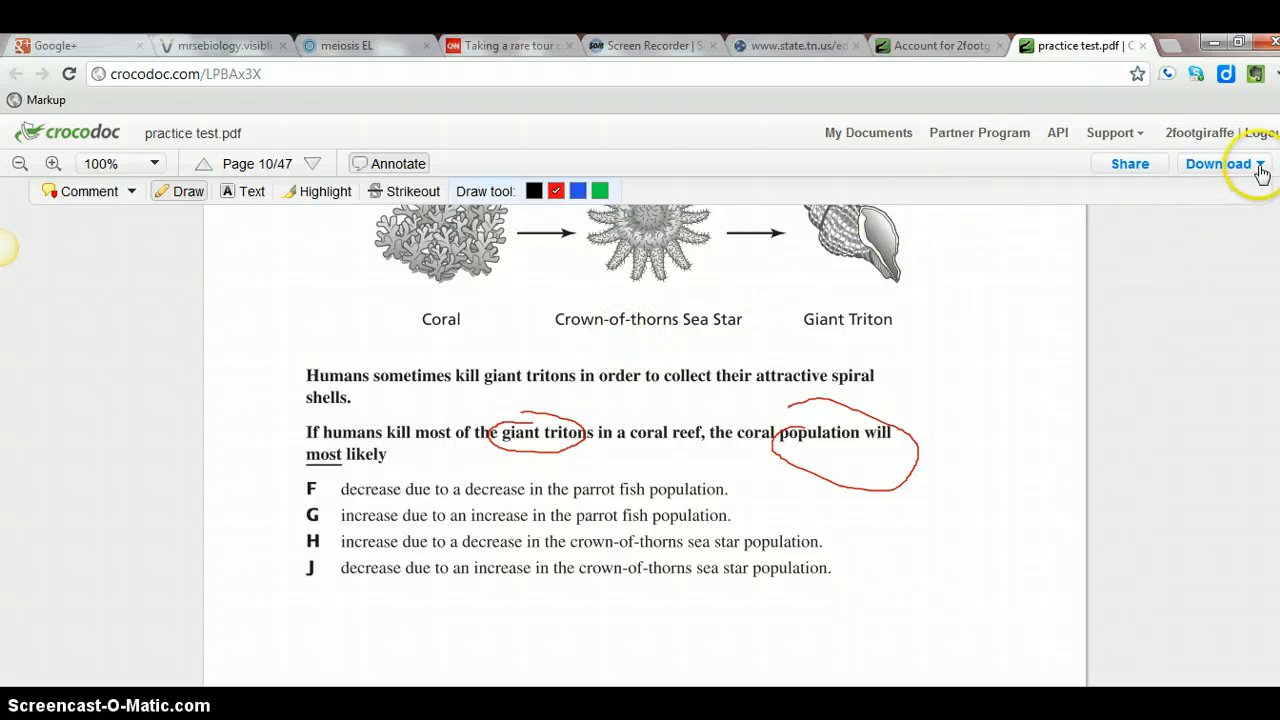
{"action": "left_click", "coordinate": [1218, 164]}
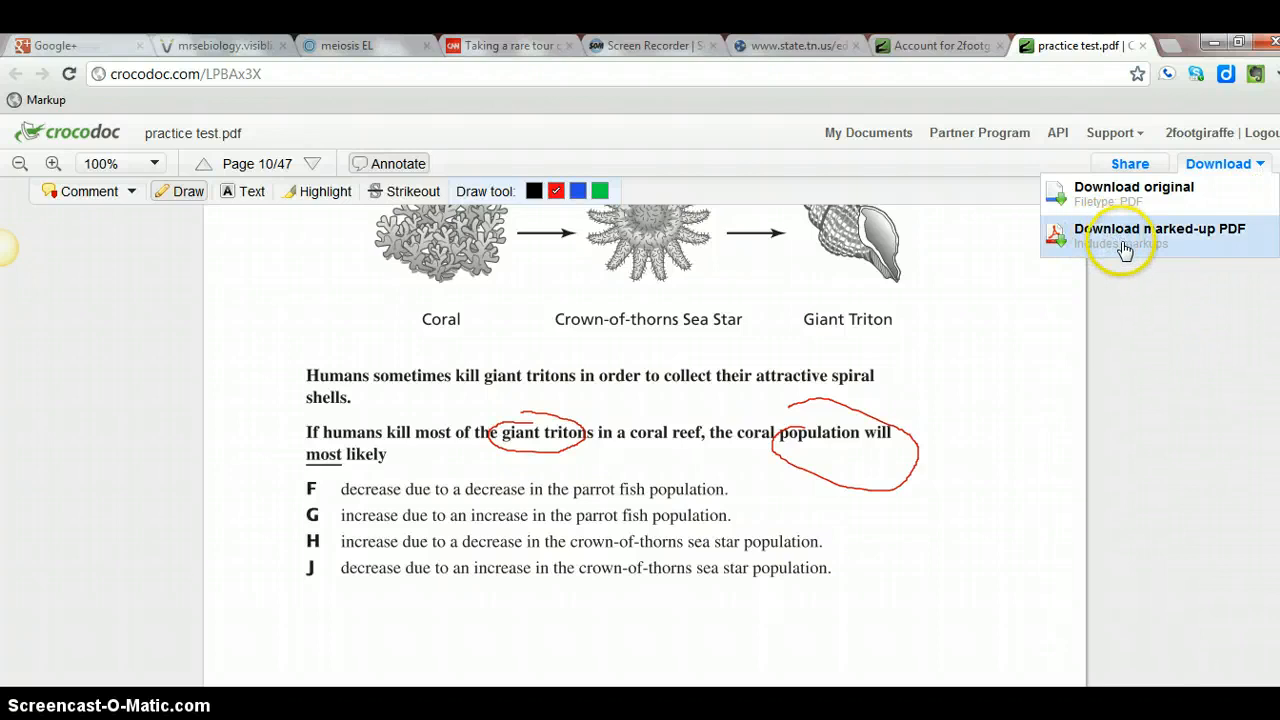
{"action": "mouse_move", "coordinate": [1190, 348]}
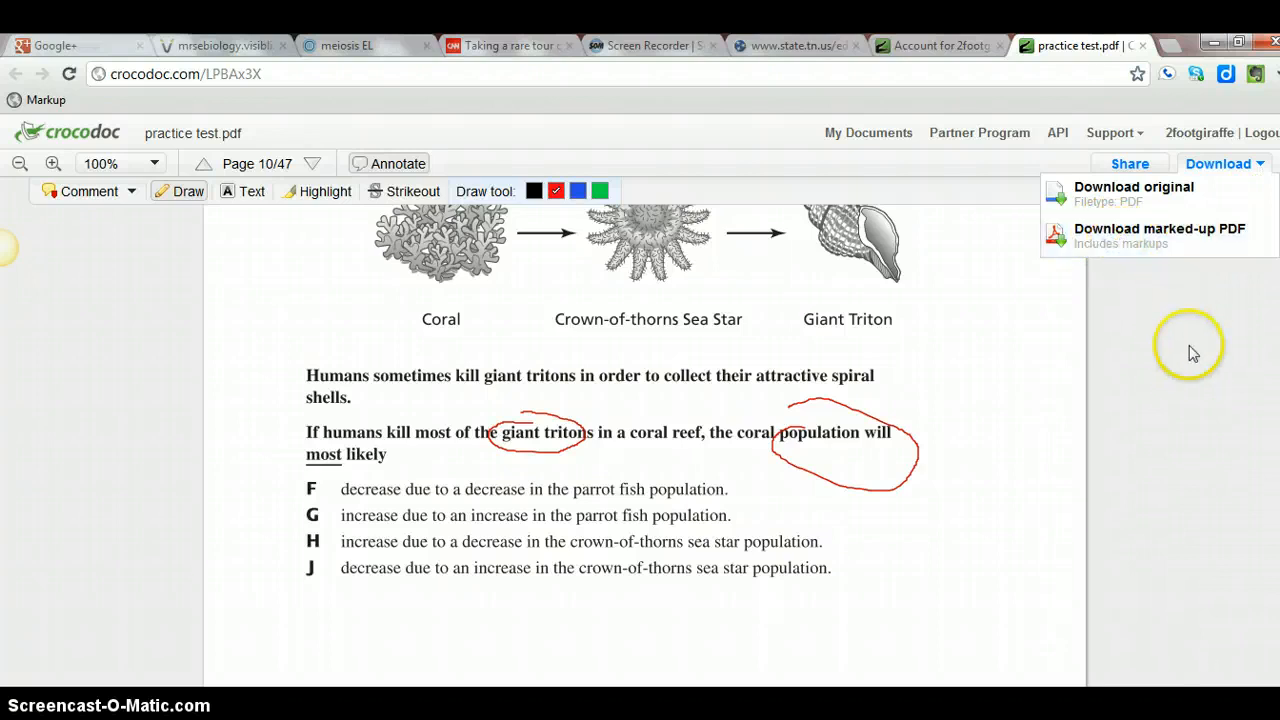
{"action": "mouse_move", "coordinate": [1156, 350]}
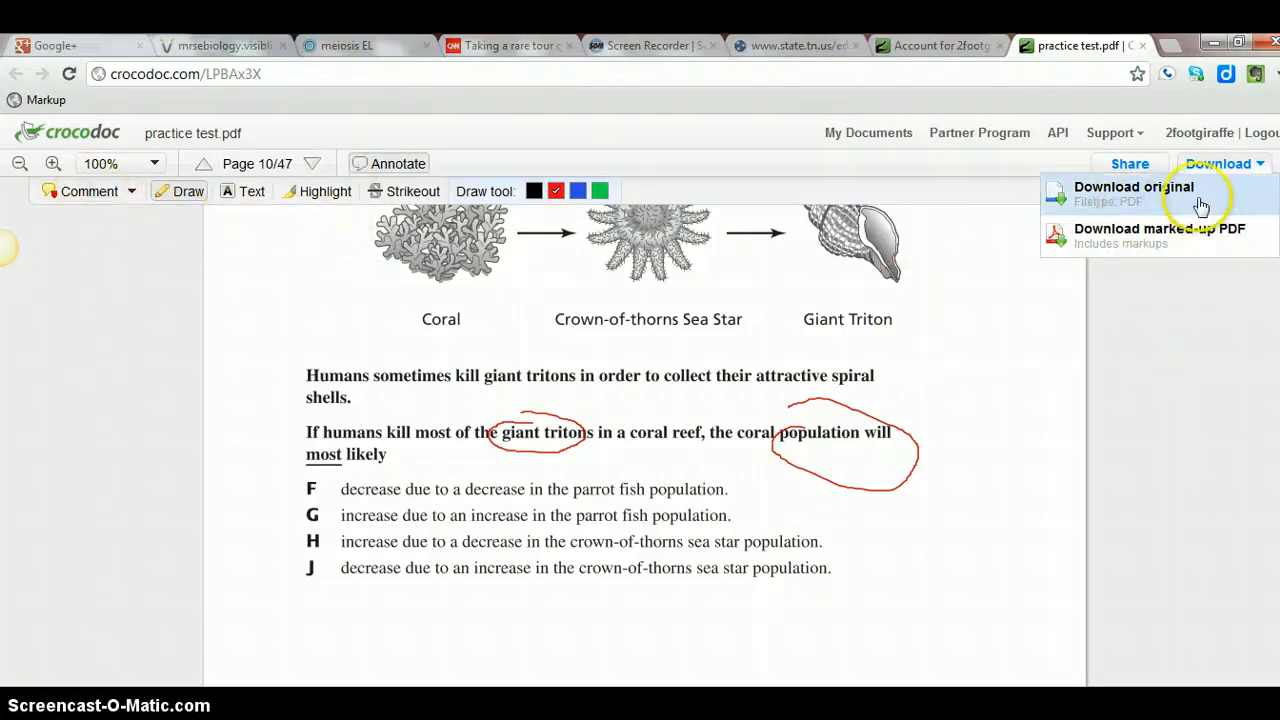
{"action": "mouse_move", "coordinate": [256, 132]}
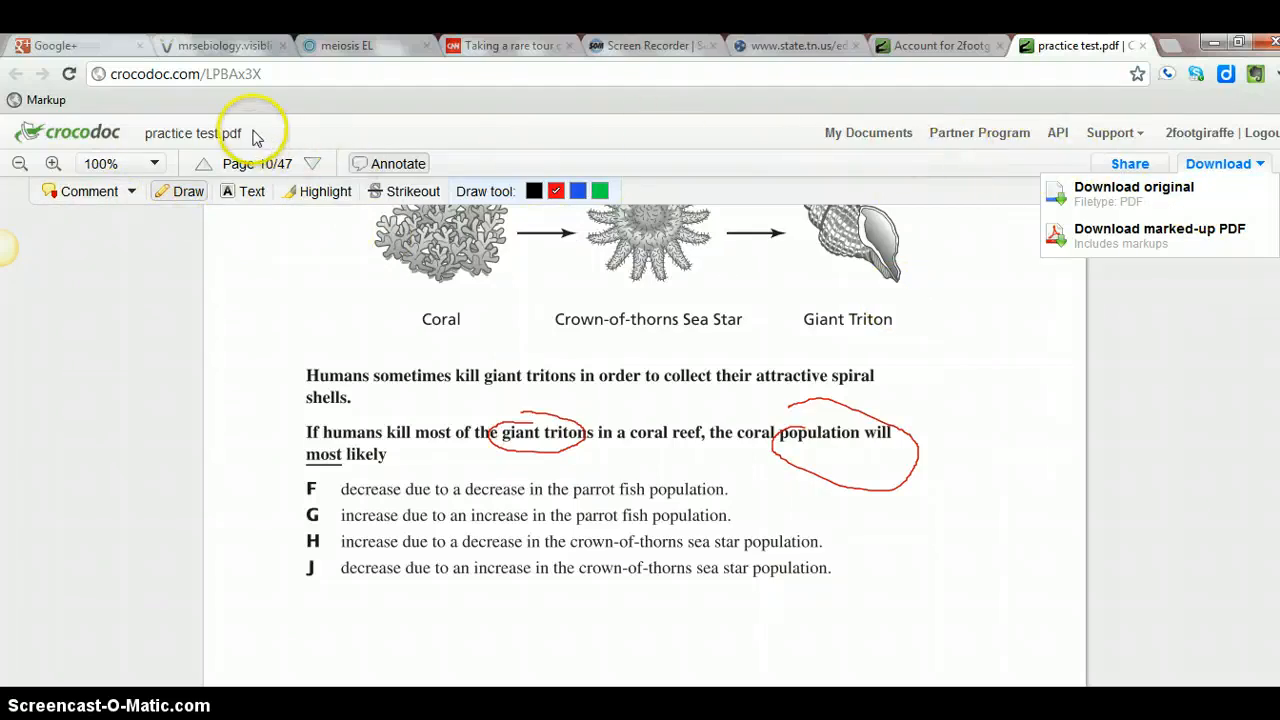
{"action": "mouse_move", "coordinate": [1130, 430]}
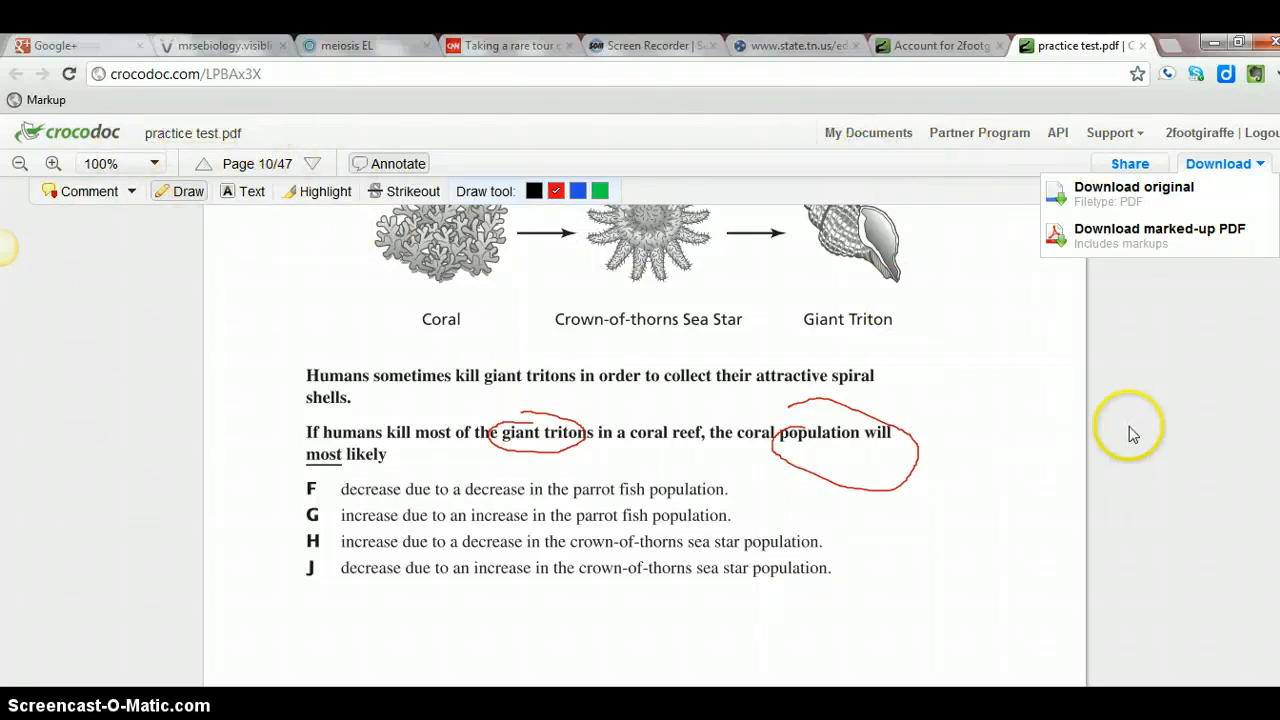
{"action": "scroll", "scroll_direction": "down", "scroll_amount": 3}
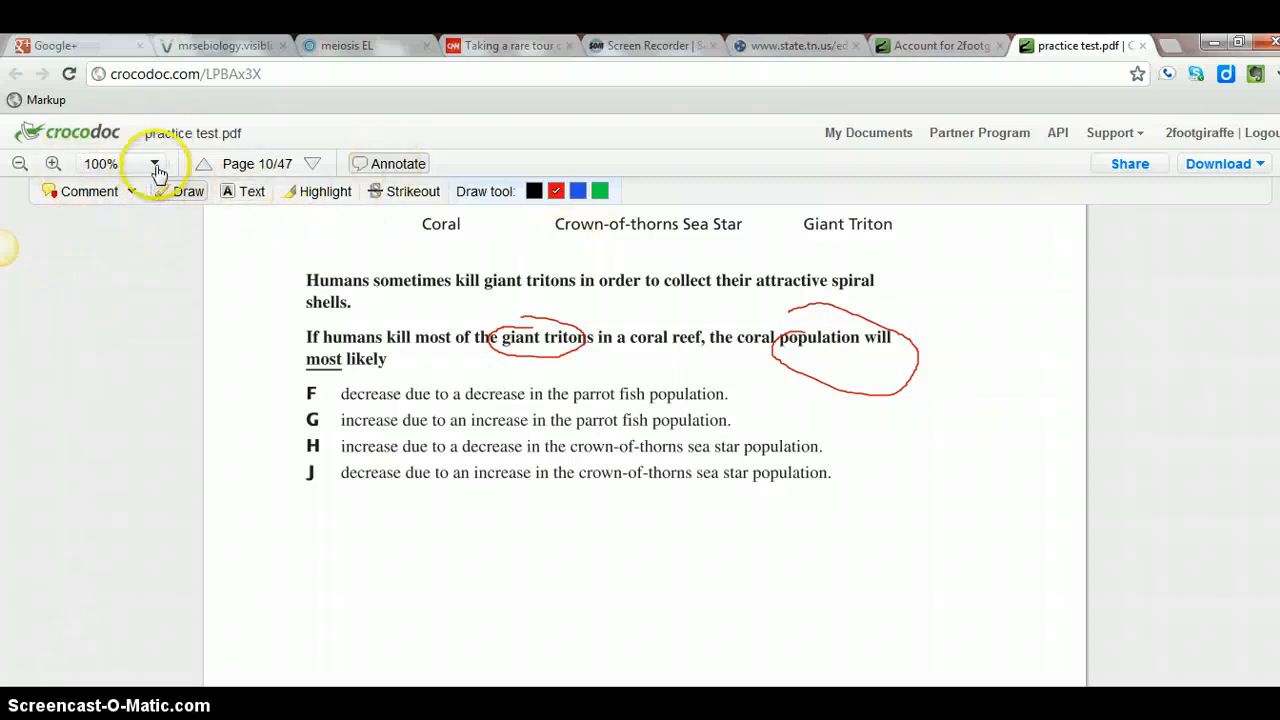
- Go back to the Home document list via My Documents, showing practice test.pdf just modified
{"action": "left_click", "coordinate": [154, 164]}
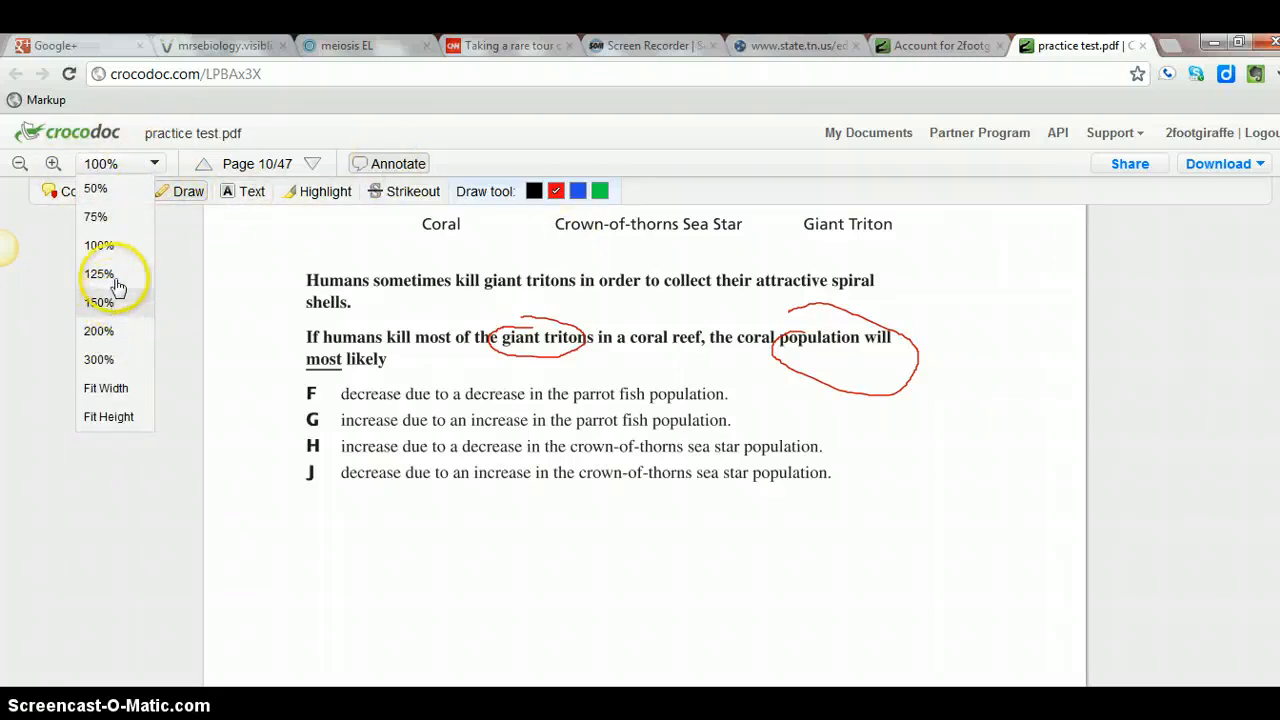
{"action": "left_click", "coordinate": [98, 272]}
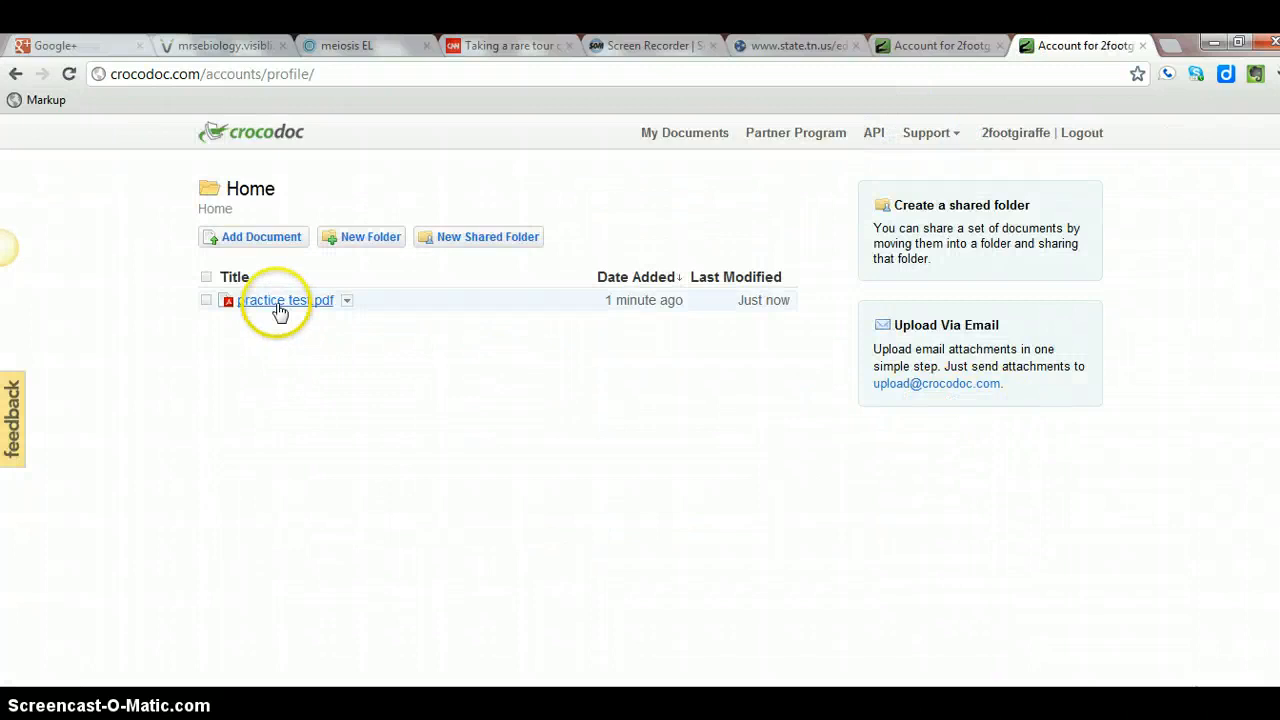
- Reopen practice test.pdf and scroll to page 10 to confirm the red circles were saved
{"action": "left_click", "coordinate": [274, 300]}
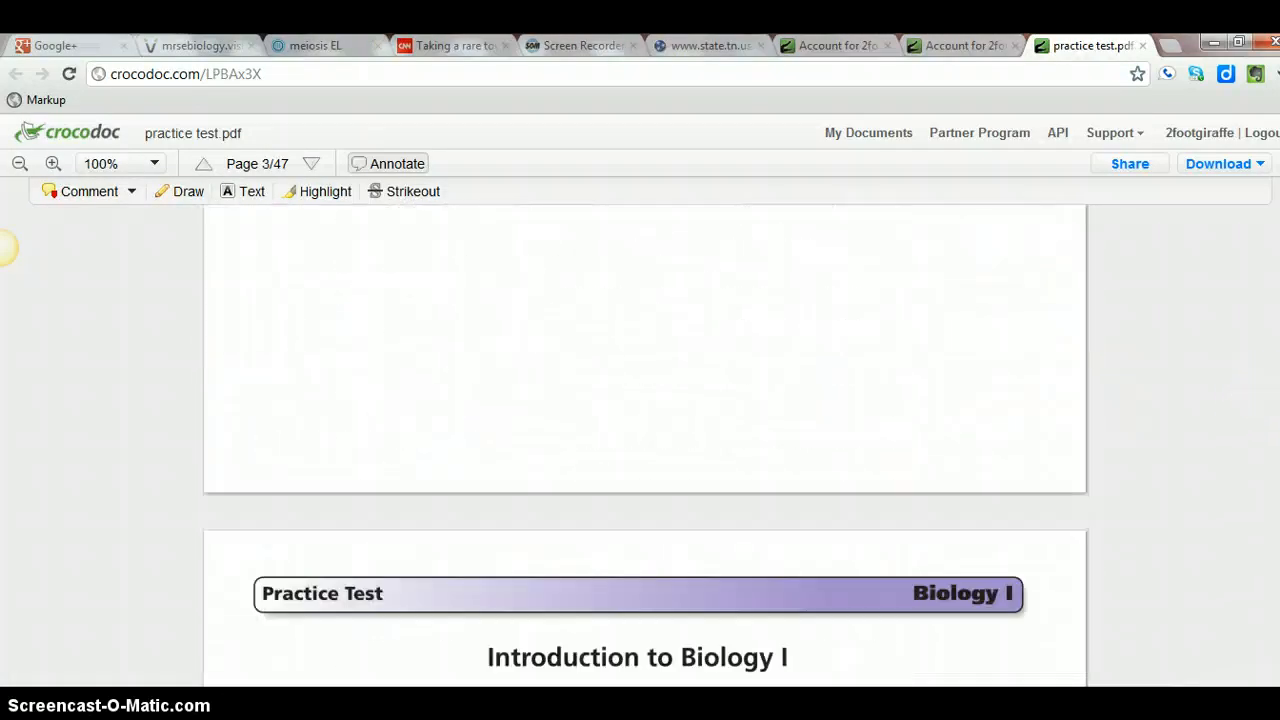
{"action": "scroll", "scroll_direction": "down", "scroll_amount": 3}
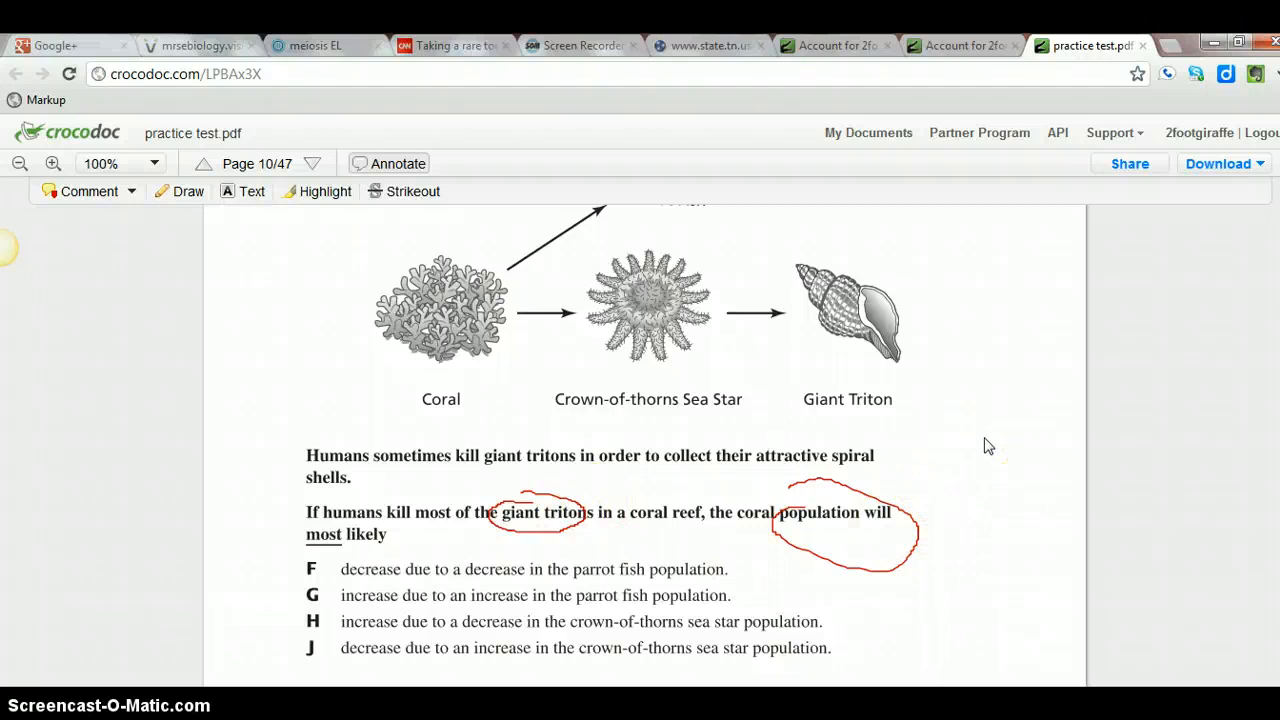
{"action": "mouse_move", "coordinate": [948, 476]}
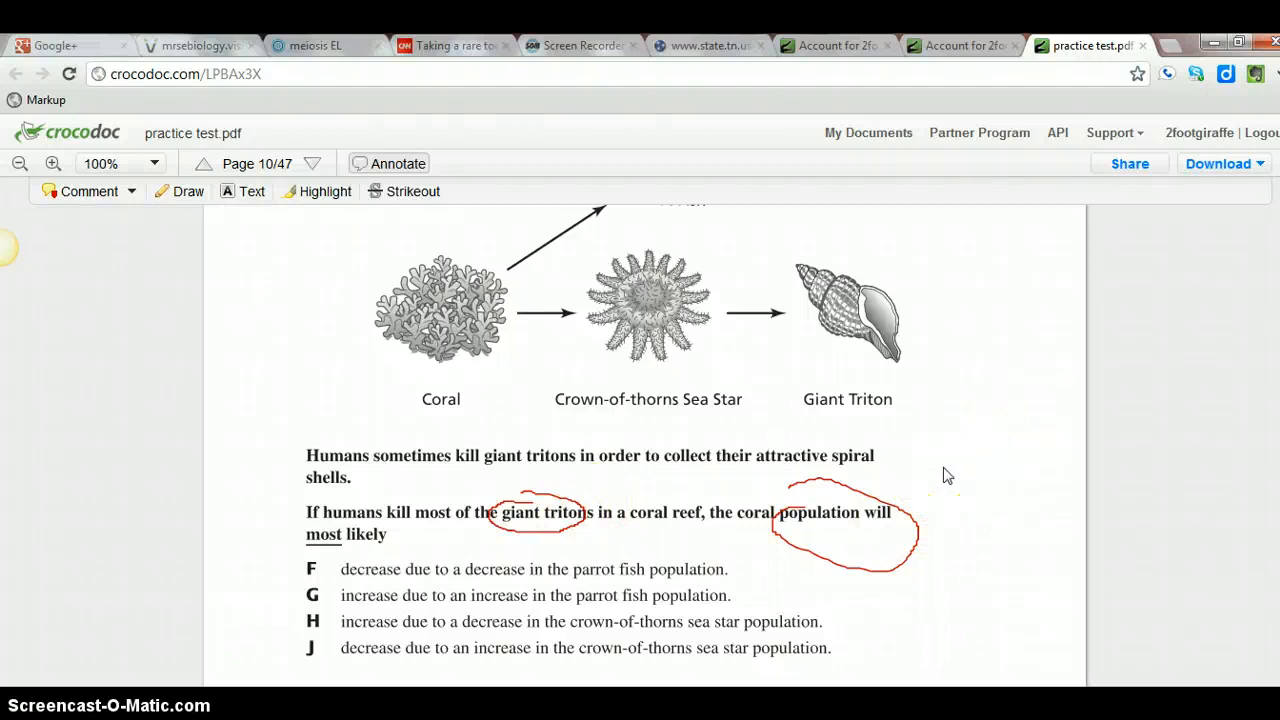